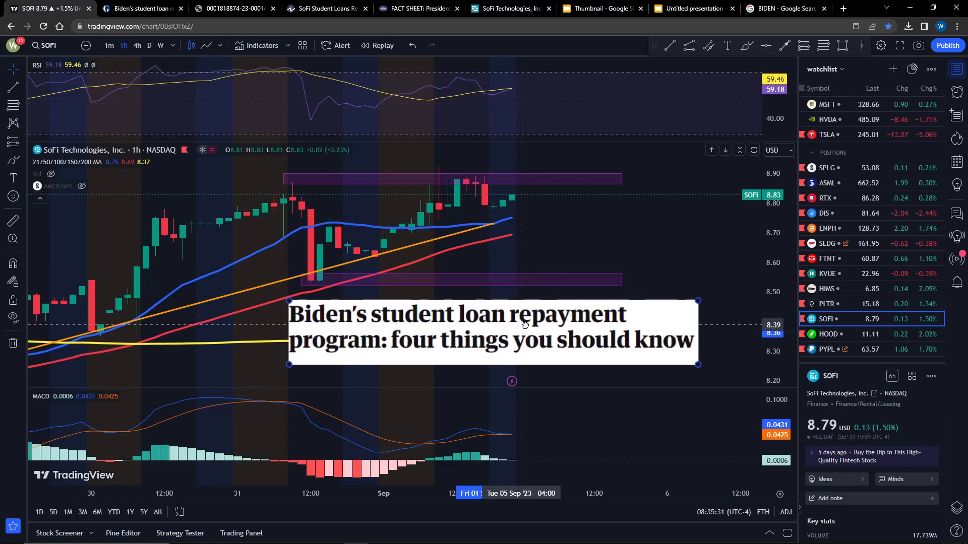
{"action": "mouse_move", "coordinate": [707, 315]}
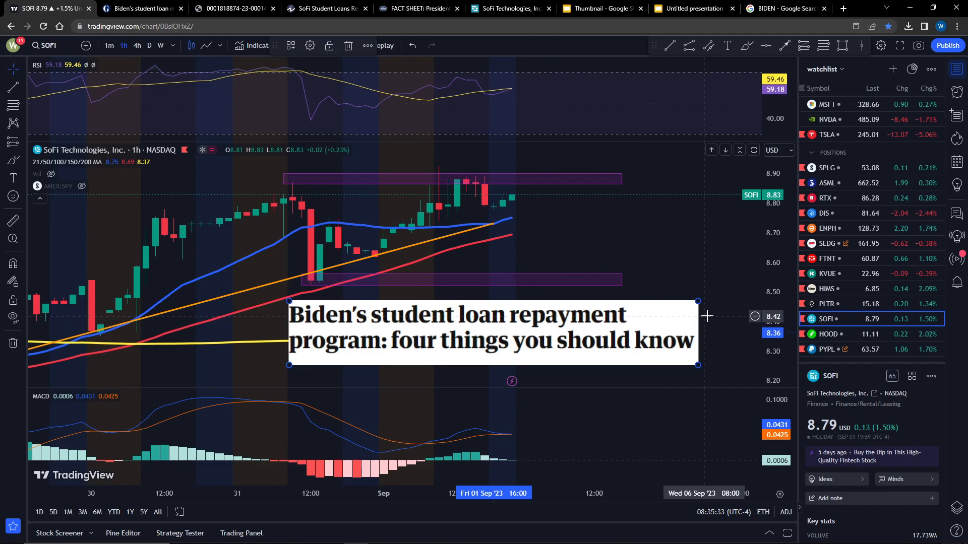
{"action": "mouse_move", "coordinate": [689, 327]}
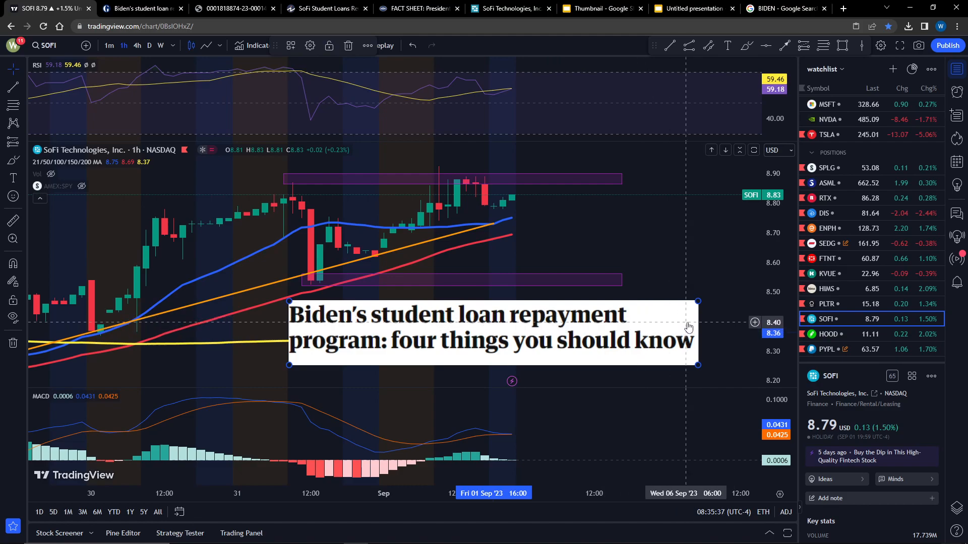
{"action": "mouse_move", "coordinate": [574, 334]}
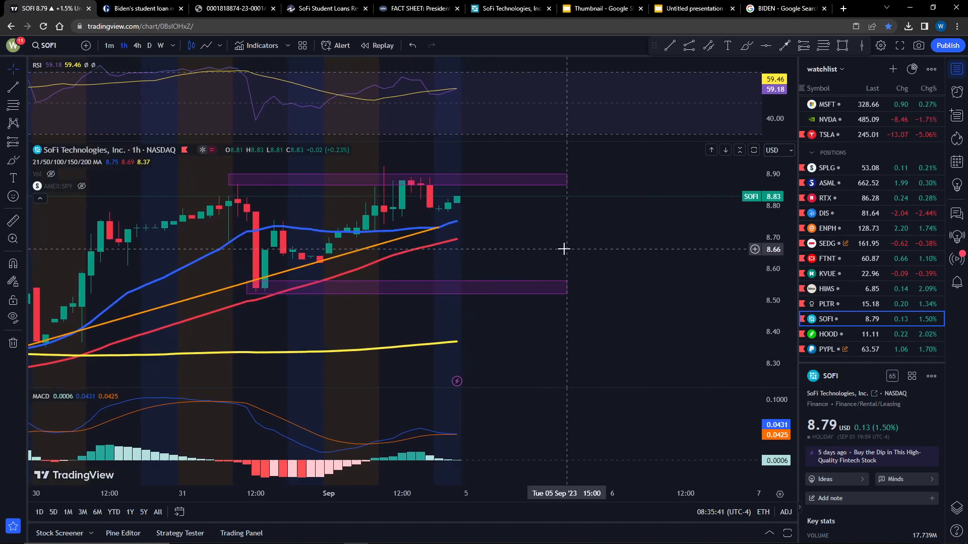
{"action": "mouse_move", "coordinate": [592, 201]}
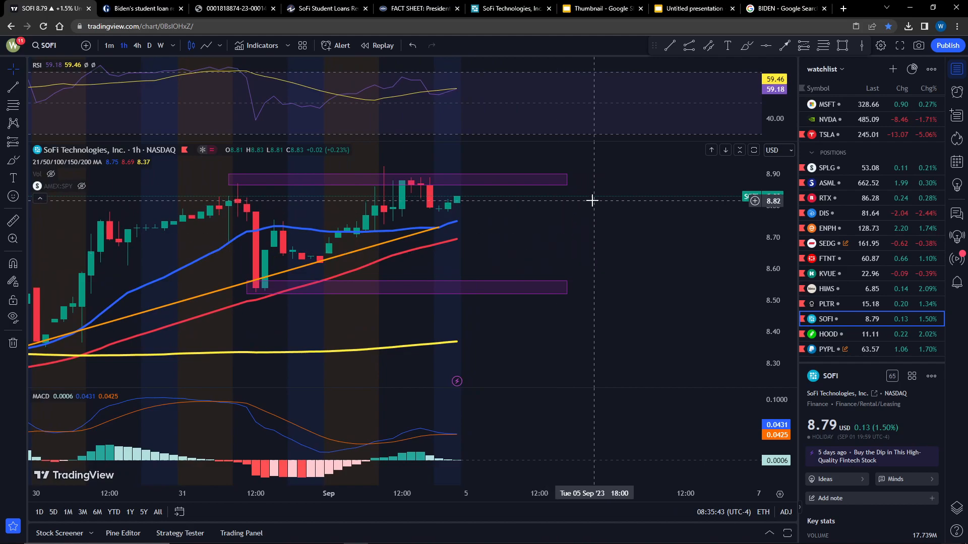
{"action": "mouse_move", "coordinate": [596, 178]}
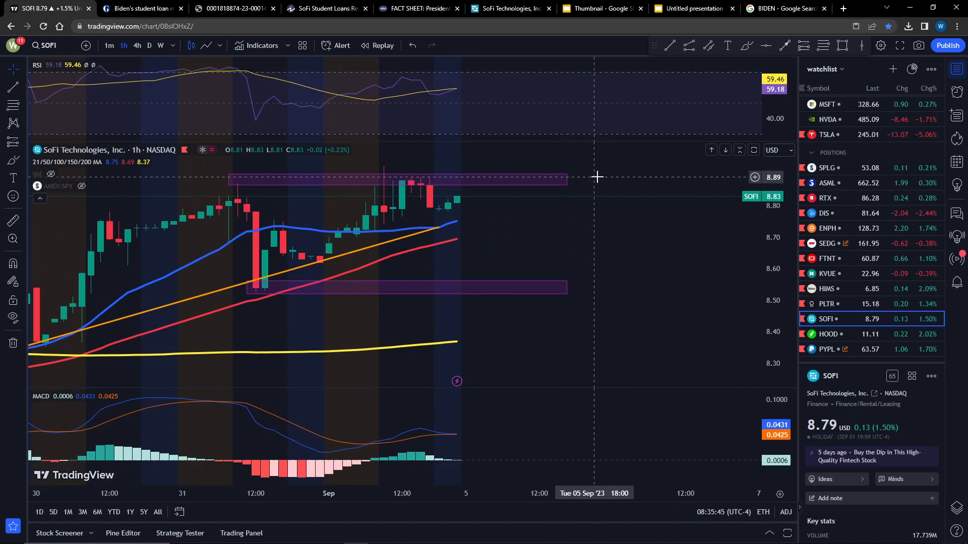
{"action": "mouse_move", "coordinate": [600, 176]}
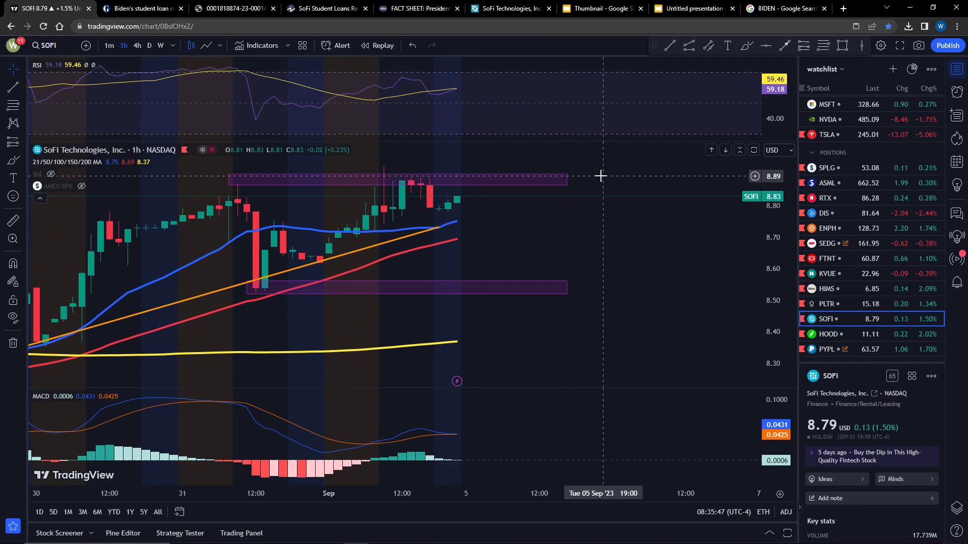
{"action": "mouse_move", "coordinate": [601, 180]}
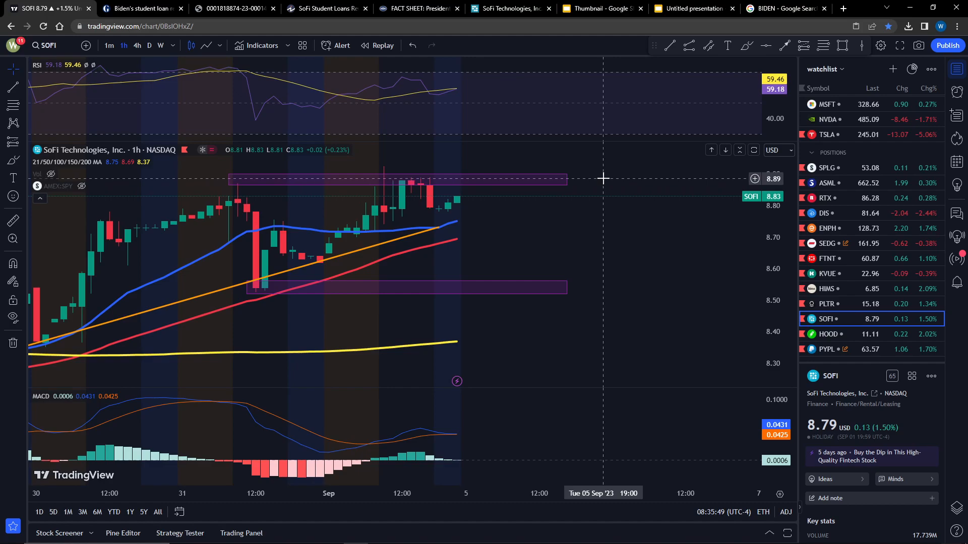
{"action": "mouse_move", "coordinate": [588, 285]}
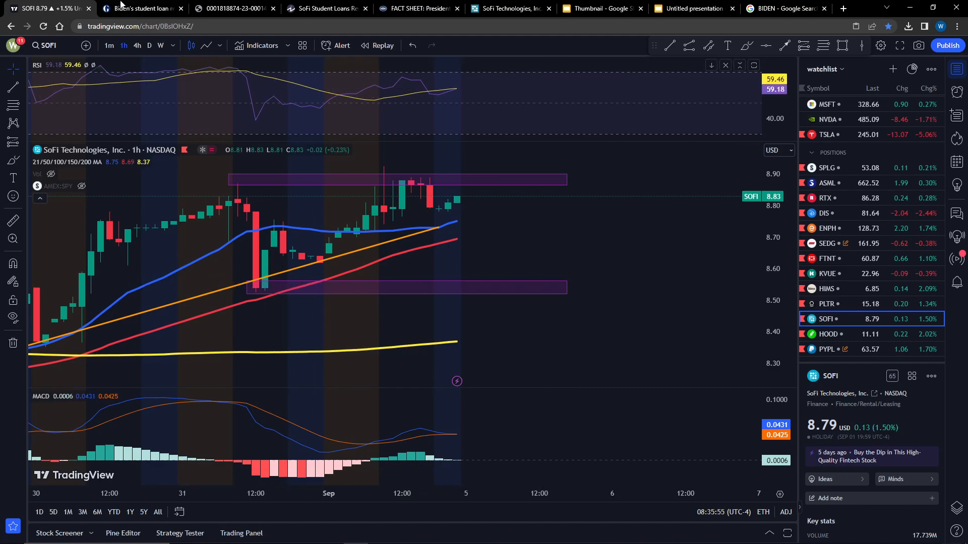
Switch to the Guardian explainer on Biden's student loan repayment program
{"action": "left_click", "coordinate": [141, 8]}
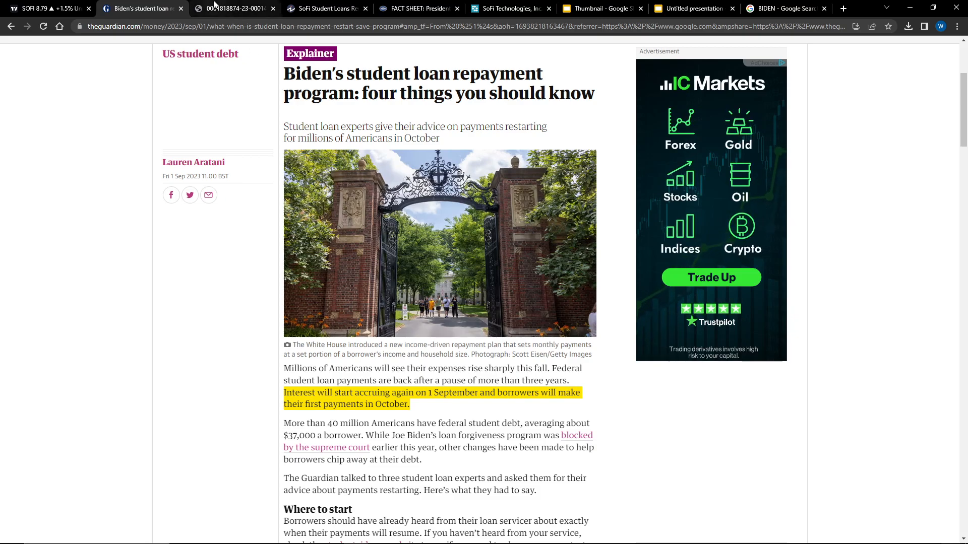
Mark the $5,383,921 student loans held for sale figure in Note 4 of SoFi's quarterly filing
{"action": "left_click", "coordinate": [233, 8]}
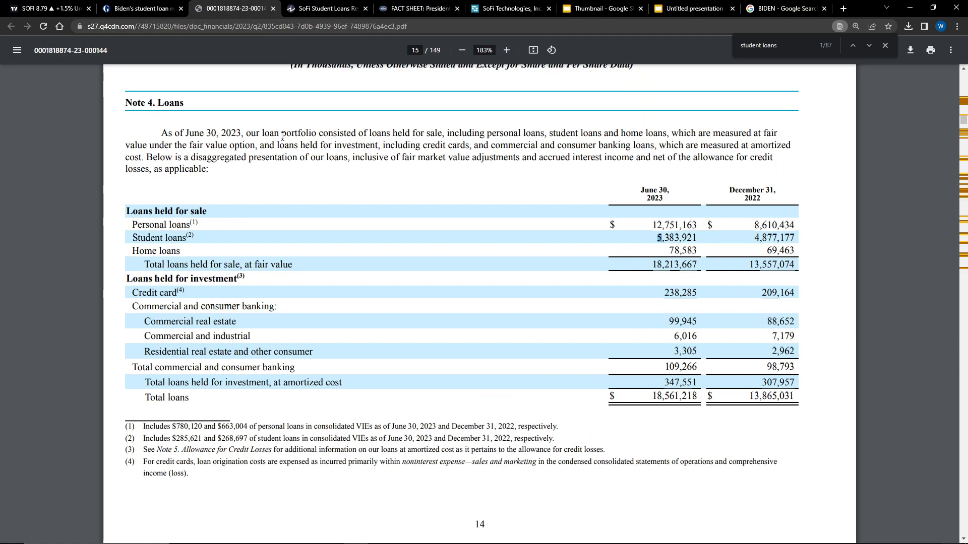
{"action": "mouse_move", "coordinate": [494, 229]}
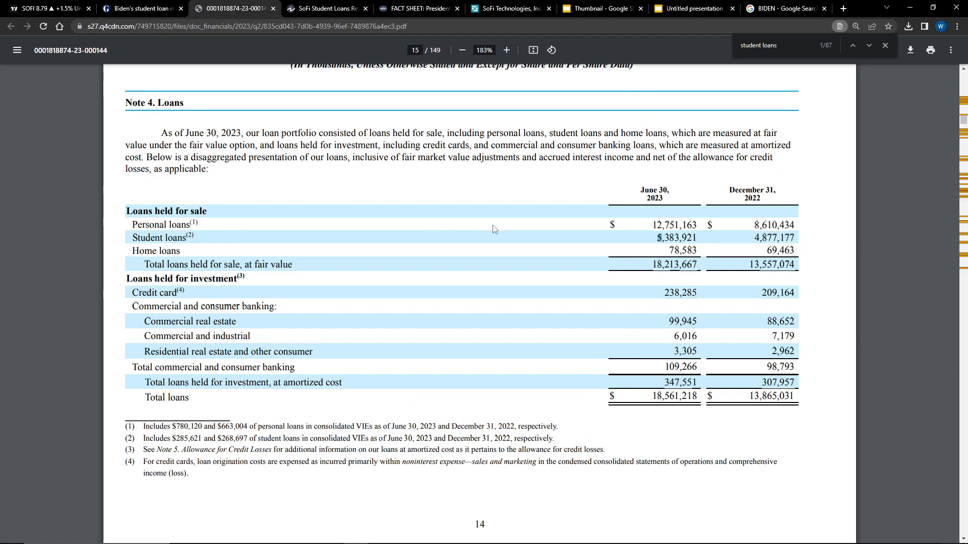
{"action": "mouse_move", "coordinate": [543, 237]}
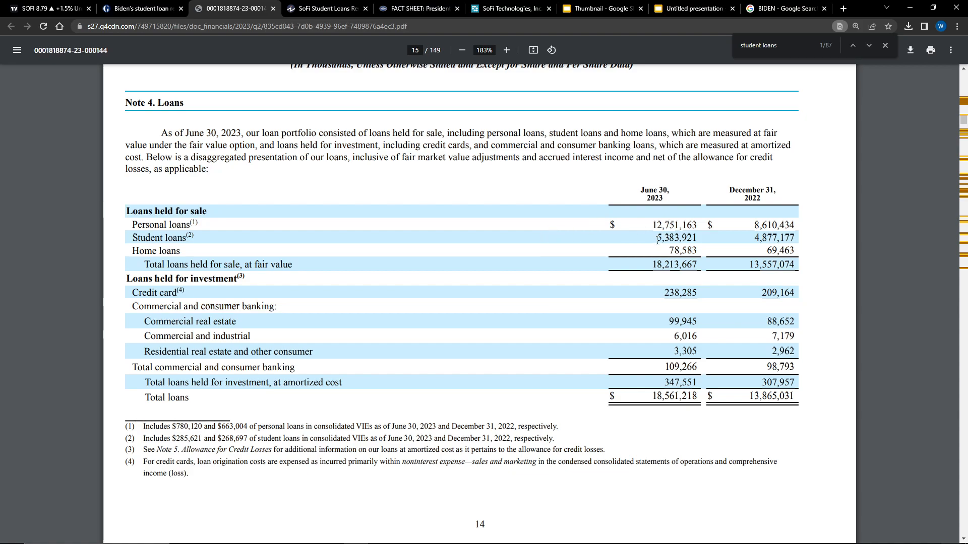
{"action": "double_click", "coordinate": [668, 237]}
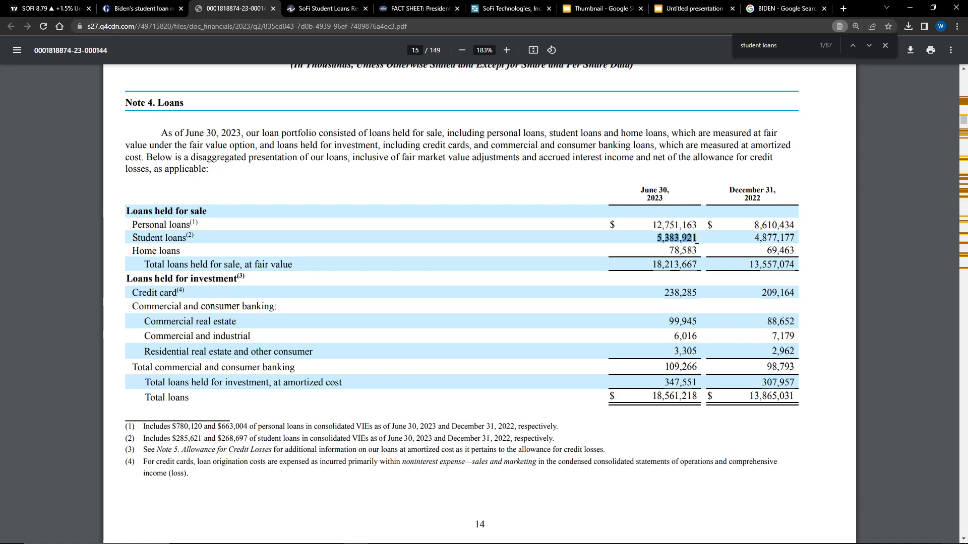
{"action": "mouse_move", "coordinate": [691, 217]}
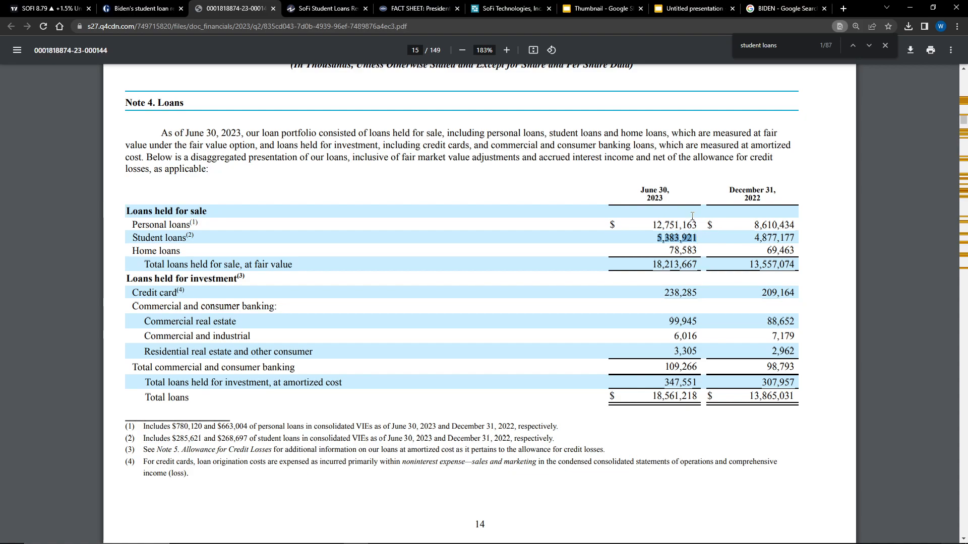
Point out the fixed APR rates in Investopedia's SoFi student loans Quick Look table
{"action": "left_click", "coordinate": [323, 8]}
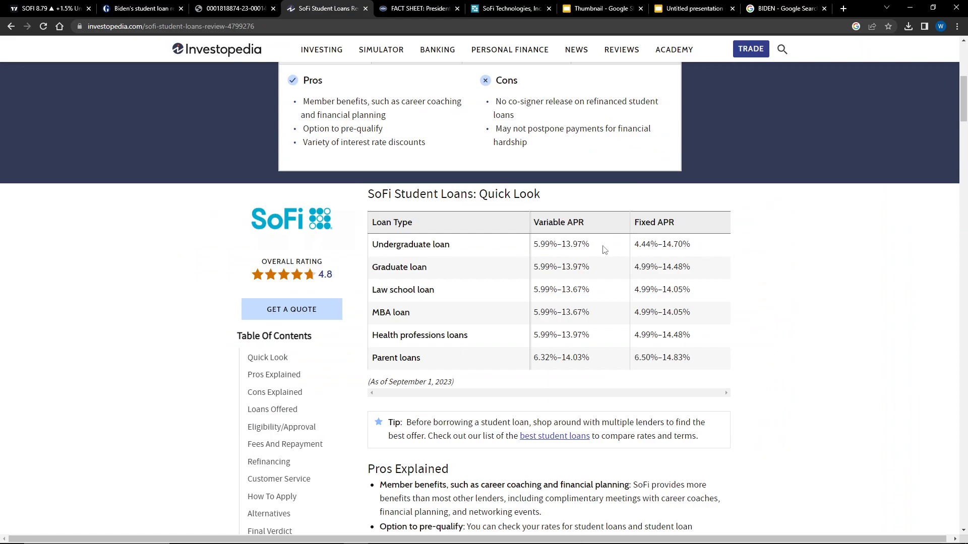
{"action": "mouse_move", "coordinate": [611, 246]}
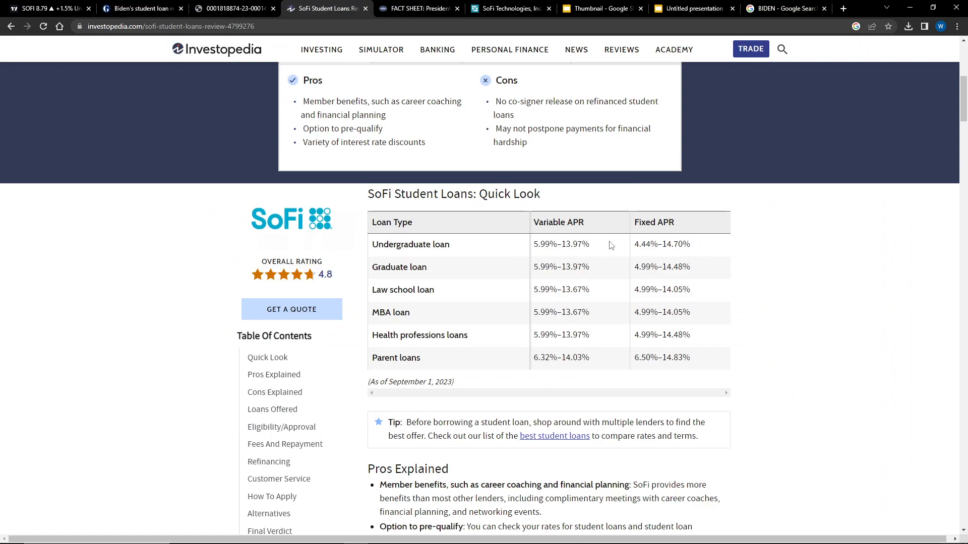
{"action": "mouse_move", "coordinate": [692, 233]}
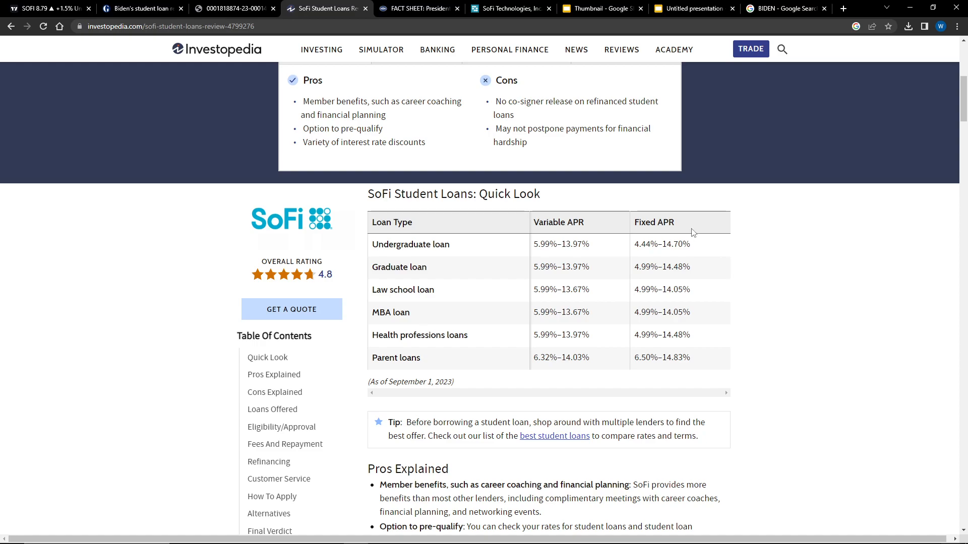
{"action": "double_click", "coordinate": [667, 222]}
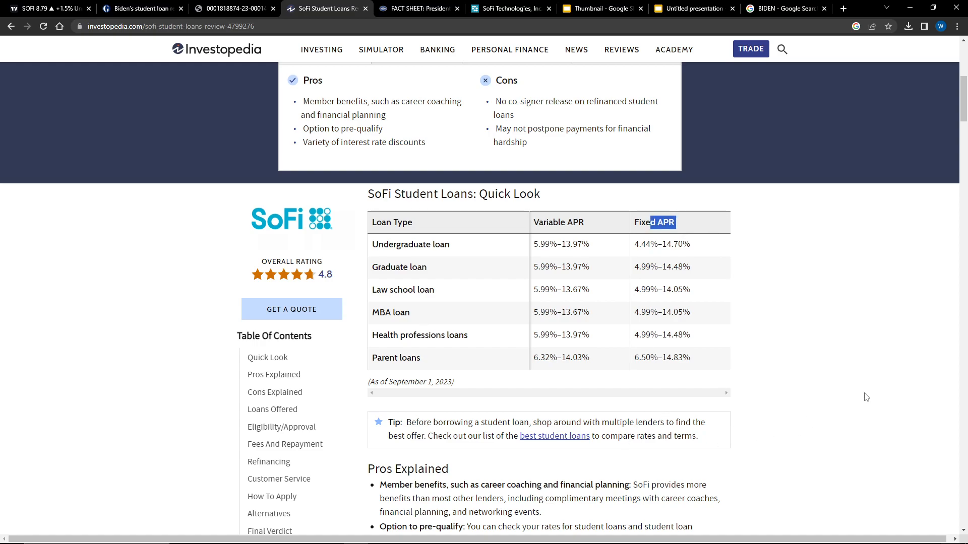
{"action": "mouse_move", "coordinate": [404, 534]}
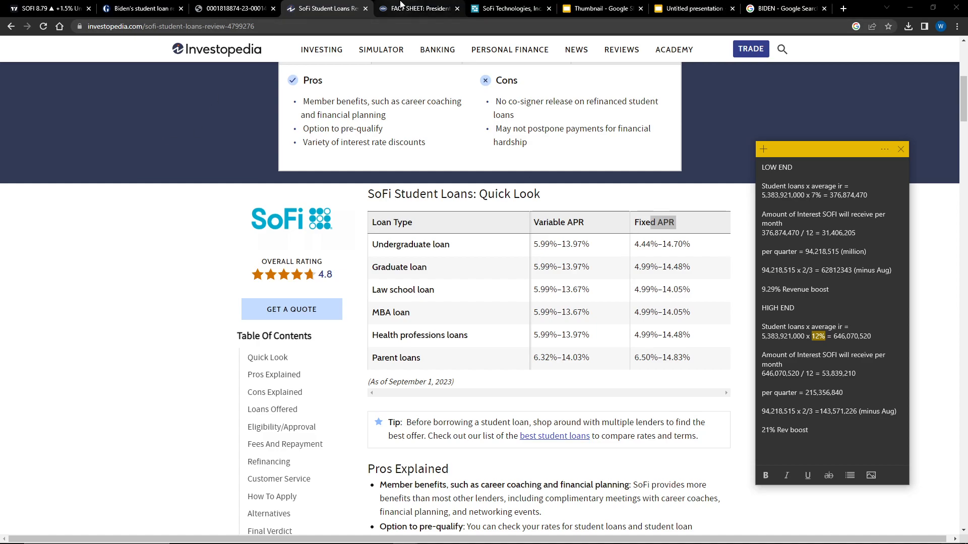
Mark the phrase 'who can pay should do so' in the White House fact sheet's on-ramp paragraph
{"action": "left_click", "coordinate": [419, 8]}
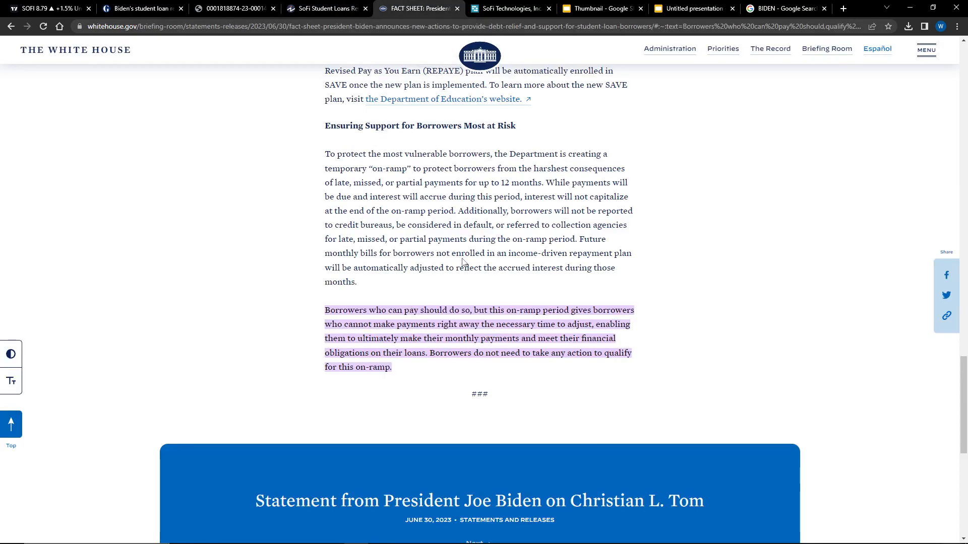
{"action": "double_click", "coordinate": [345, 310]}
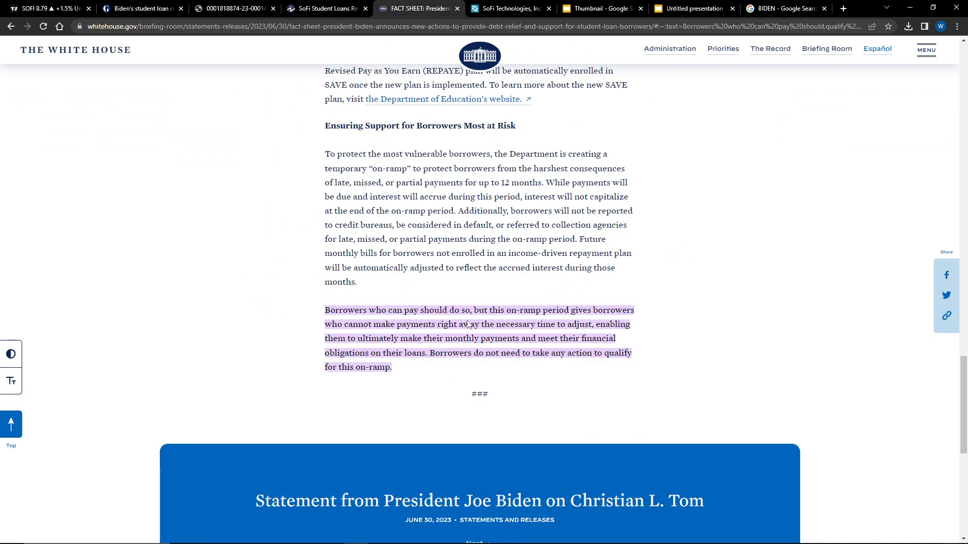
{"action": "double_click", "coordinate": [407, 309]}
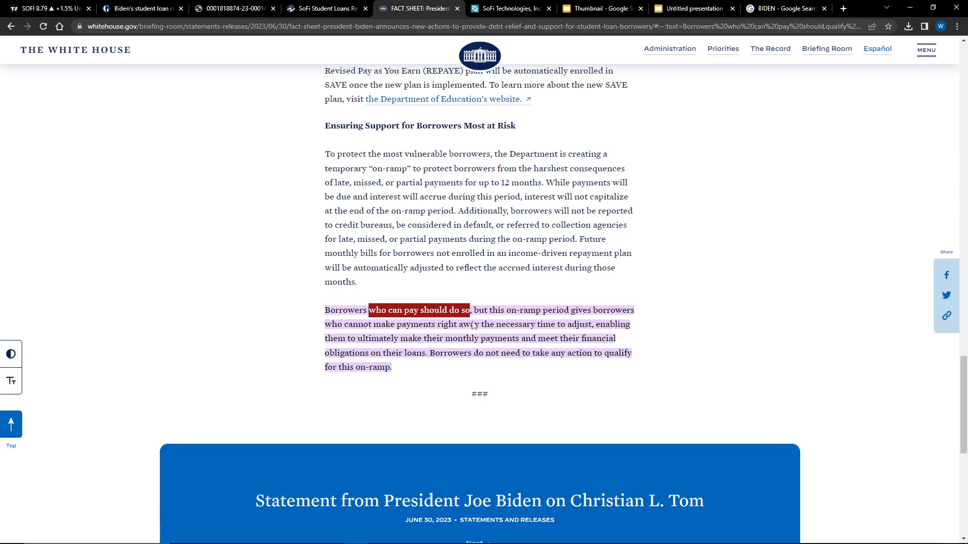
{"action": "mouse_move", "coordinate": [474, 326]}
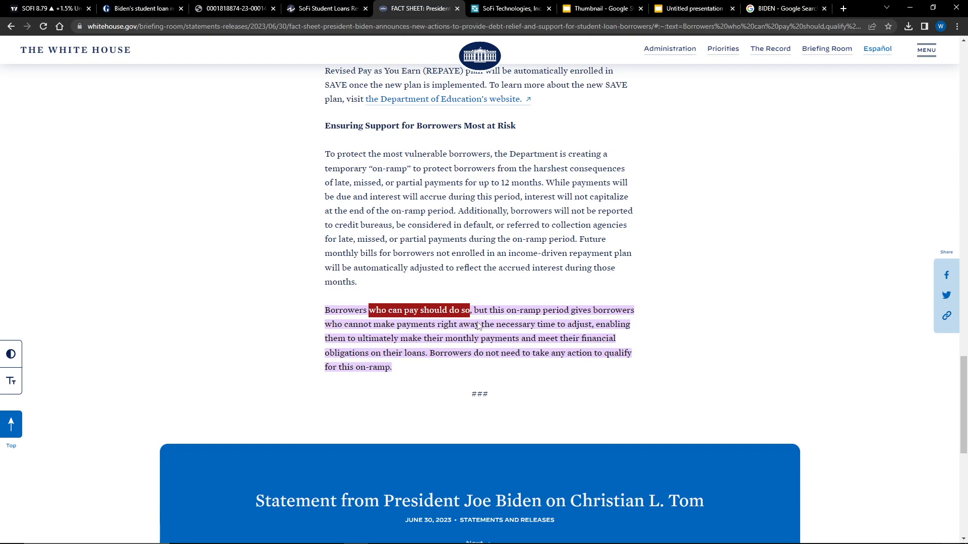
{"action": "mouse_move", "coordinate": [481, 326]}
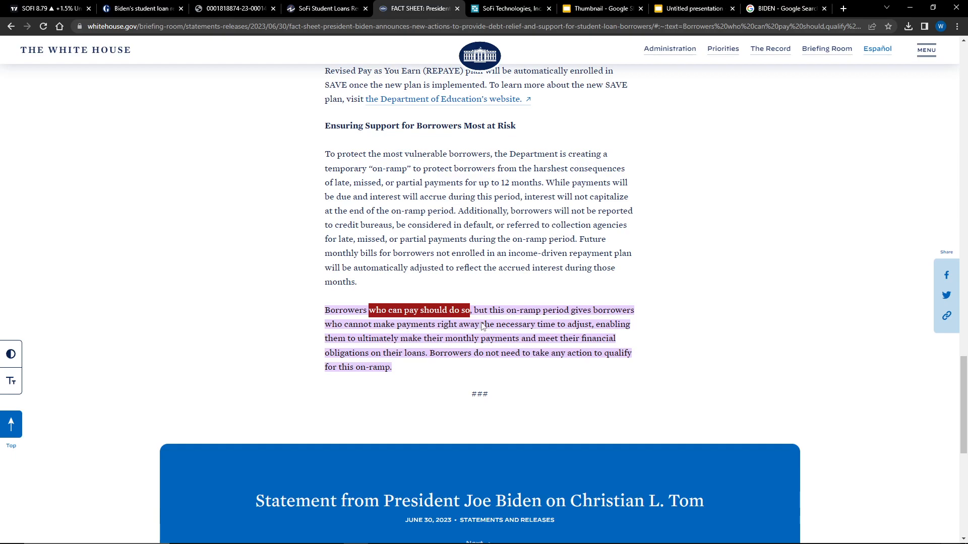
{"action": "mouse_move", "coordinate": [487, 328]}
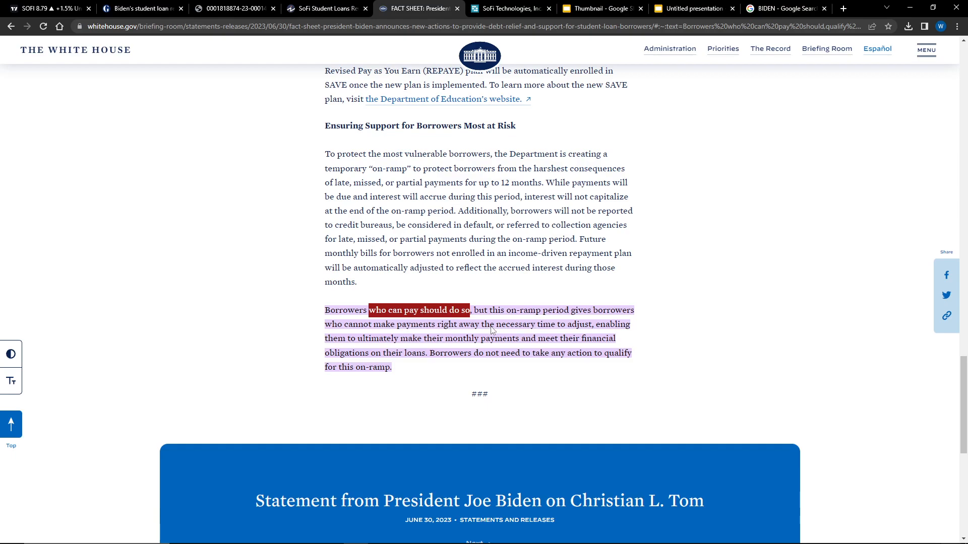
{"action": "mouse_move", "coordinate": [494, 330]}
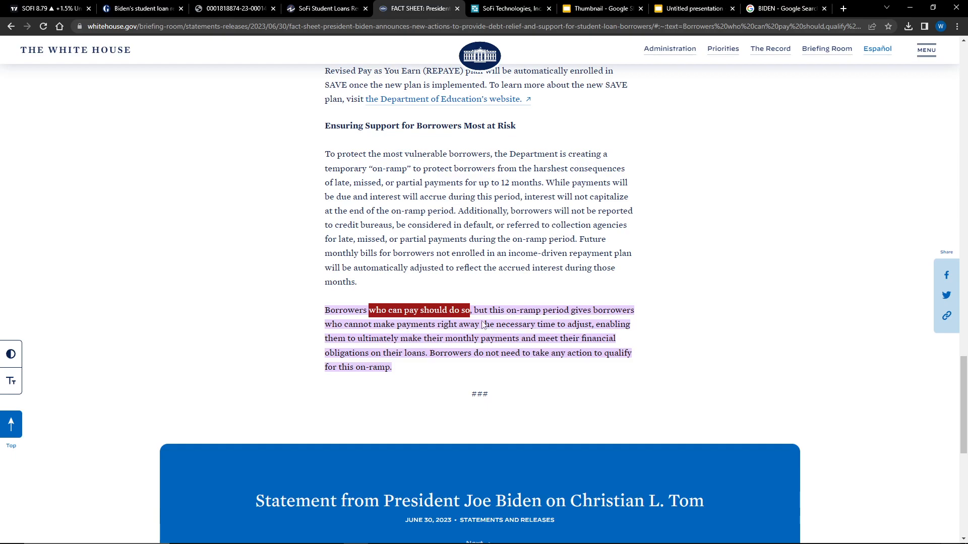
{"action": "mouse_move", "coordinate": [458, 285]}
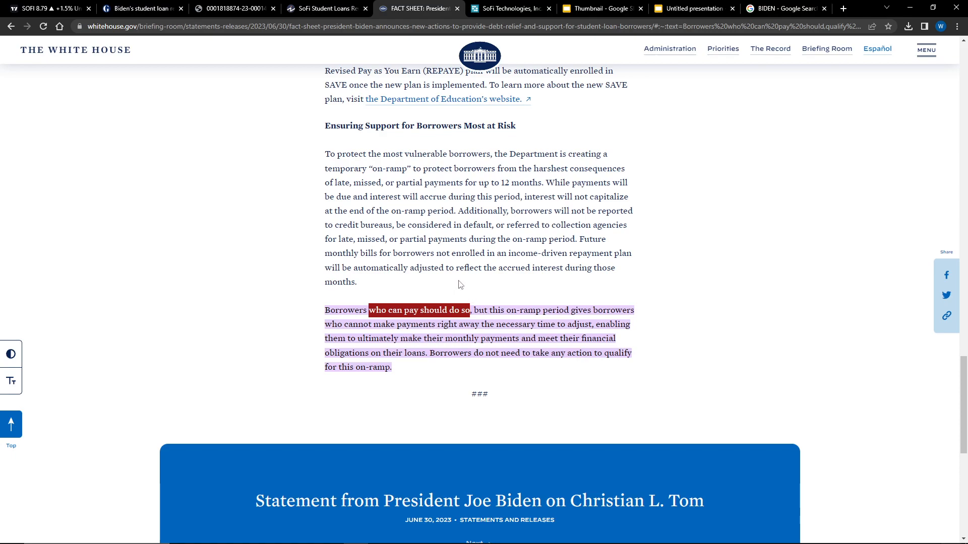
{"action": "mouse_move", "coordinate": [62, 4]}
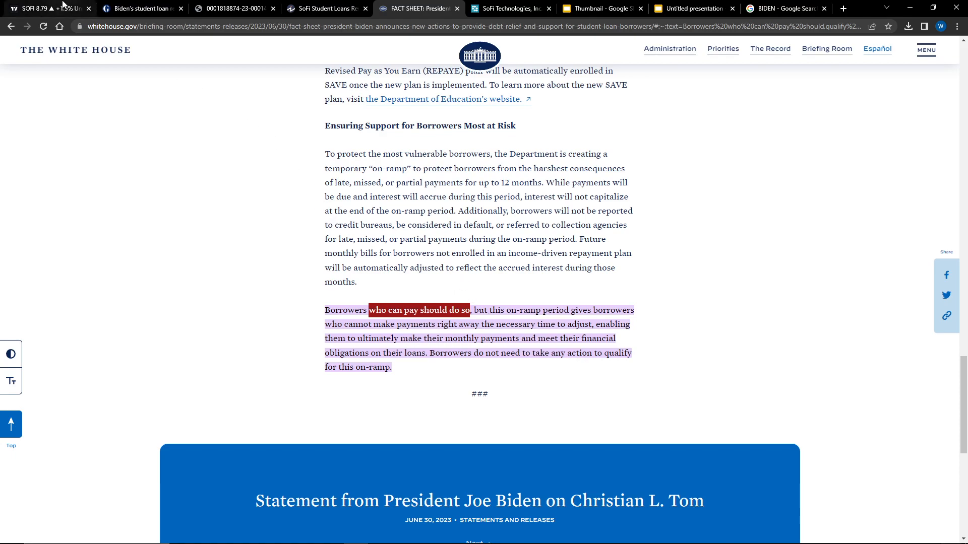
Return to the SoFi hourly chart and bring up its quarterly income statement with total revenue by quarter
{"action": "left_click", "coordinate": [47, 9]}
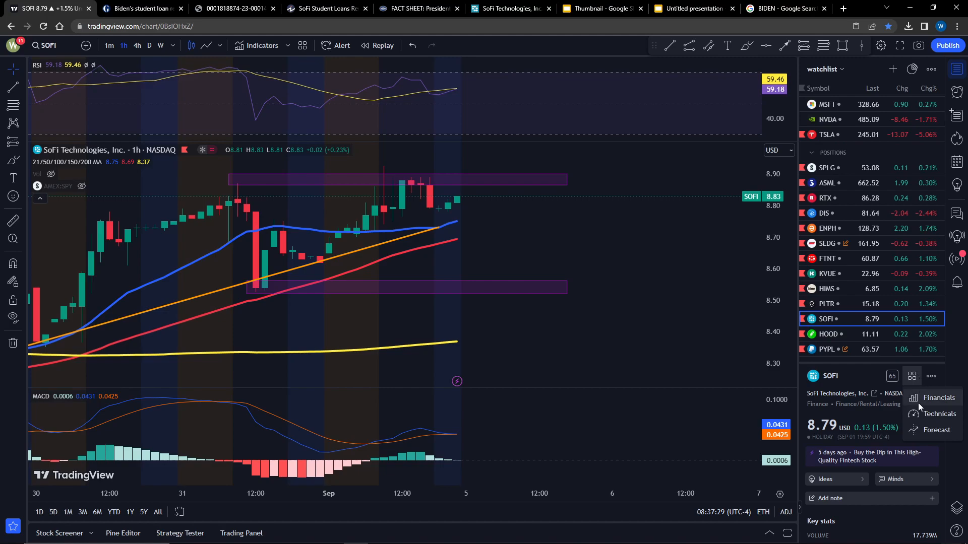
{"action": "left_click", "coordinate": [939, 397]}
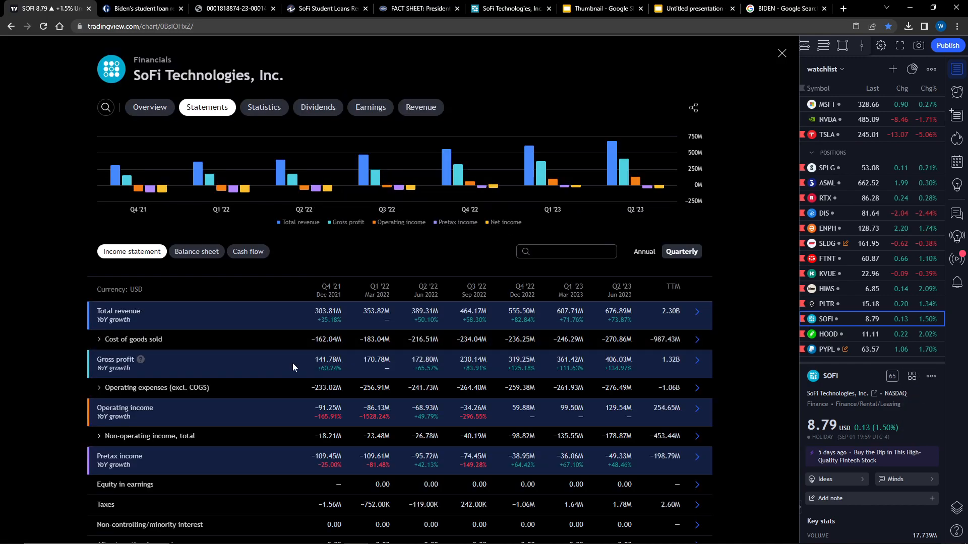
{"action": "scroll", "scroll_direction": "down", "scroll_amount": 3}
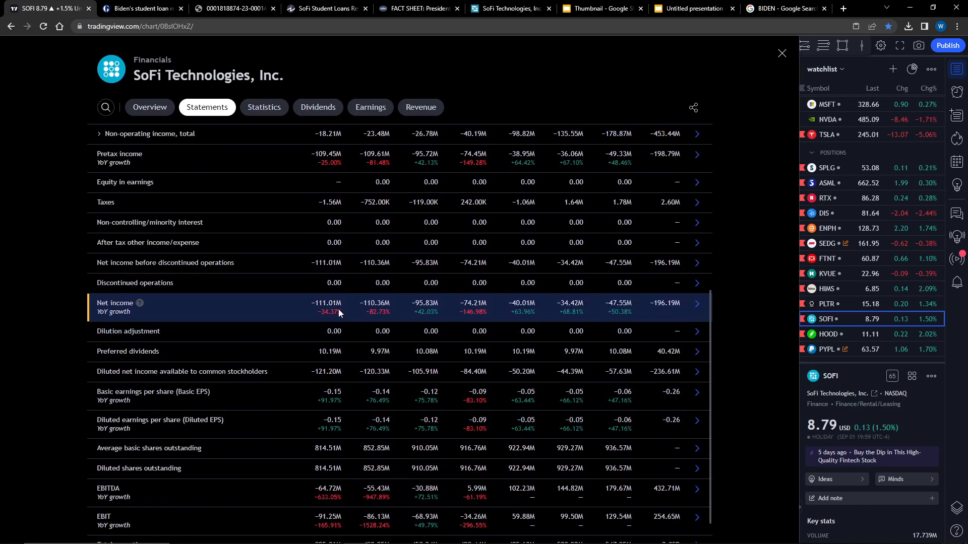
{"action": "scroll", "scroll_direction": "up", "scroll_amount": 3}
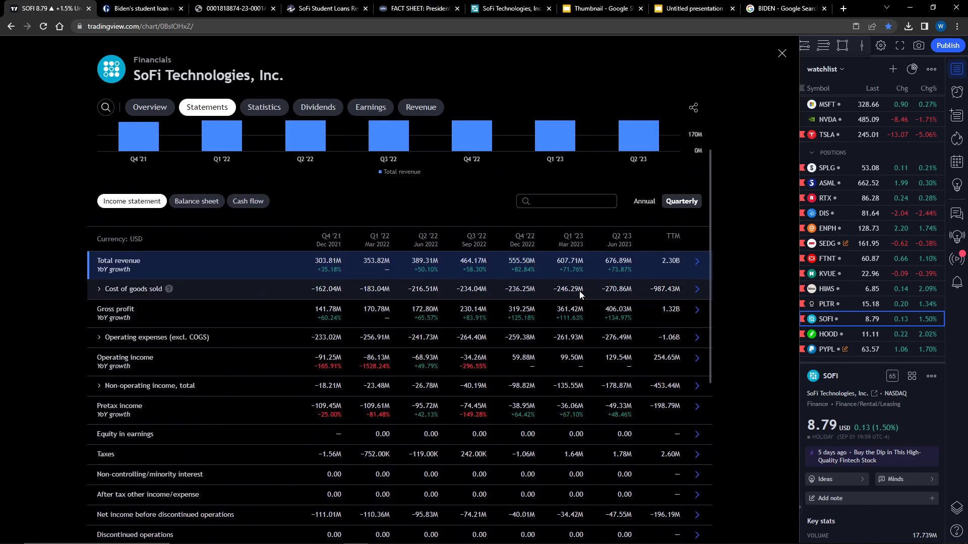
{"action": "mouse_move", "coordinate": [619, 266]}
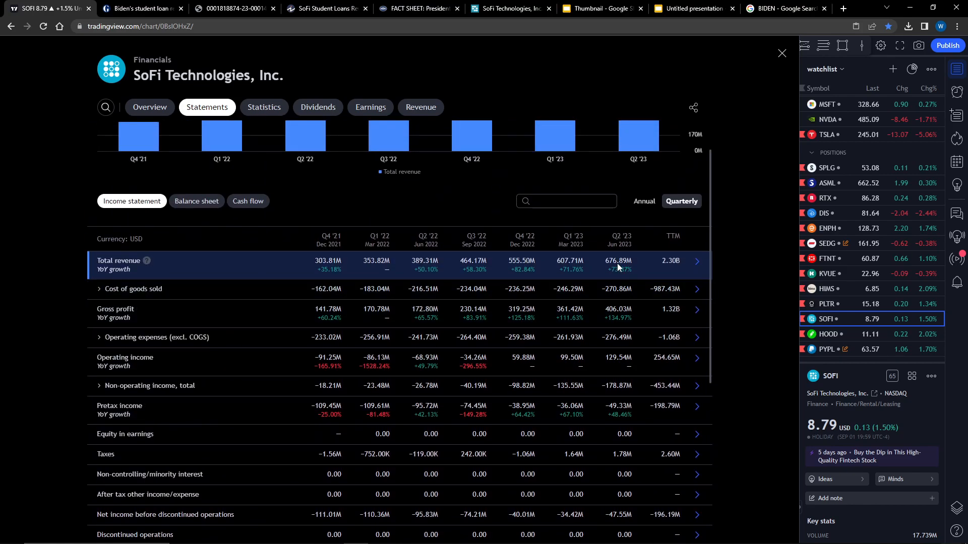
{"action": "mouse_move", "coordinate": [622, 270]}
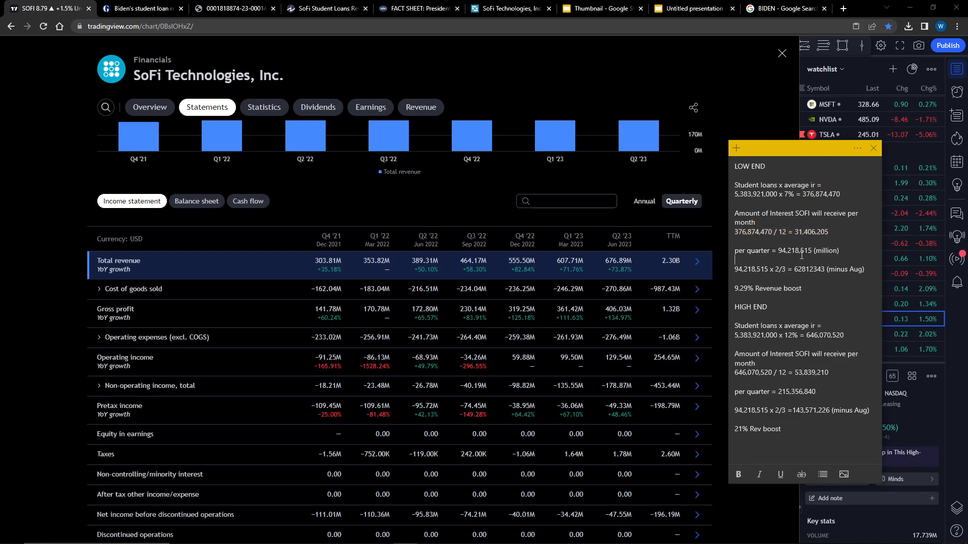
Highlight the 94,218,515 per-quarter interest figure and the 9.29% revenue boost in the sticky note, then close the financials
{"action": "double_click", "coordinate": [796, 251]}
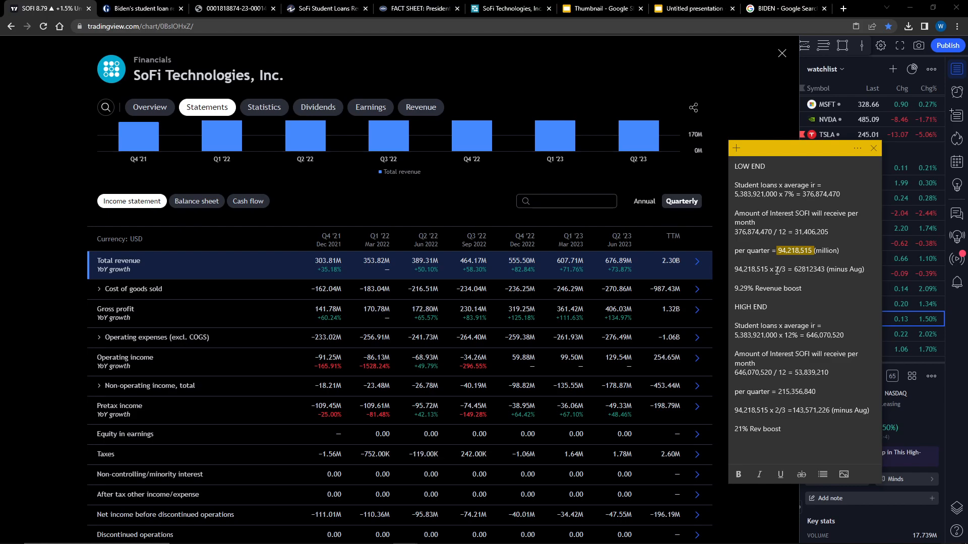
{"action": "double_click", "coordinate": [801, 270]}
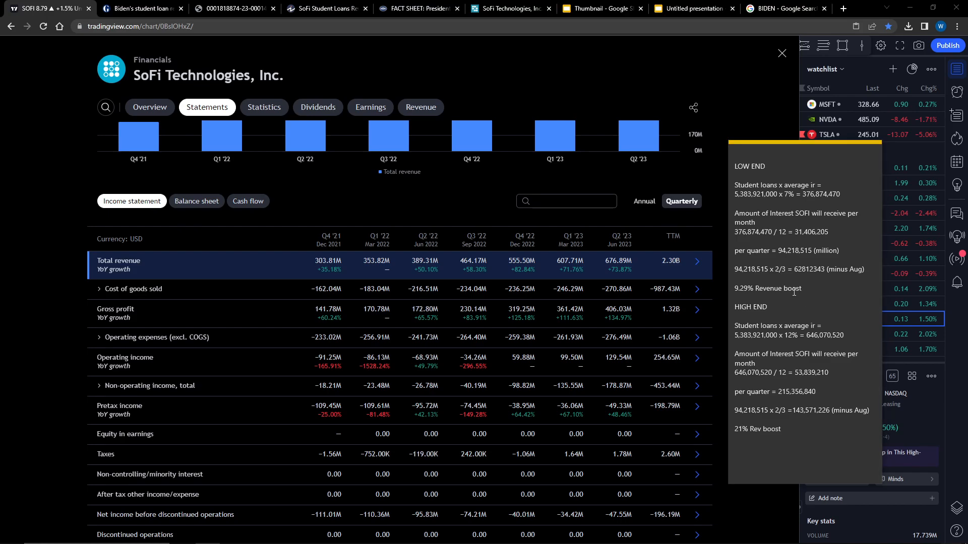
{"action": "left_click", "coordinate": [747, 288]}
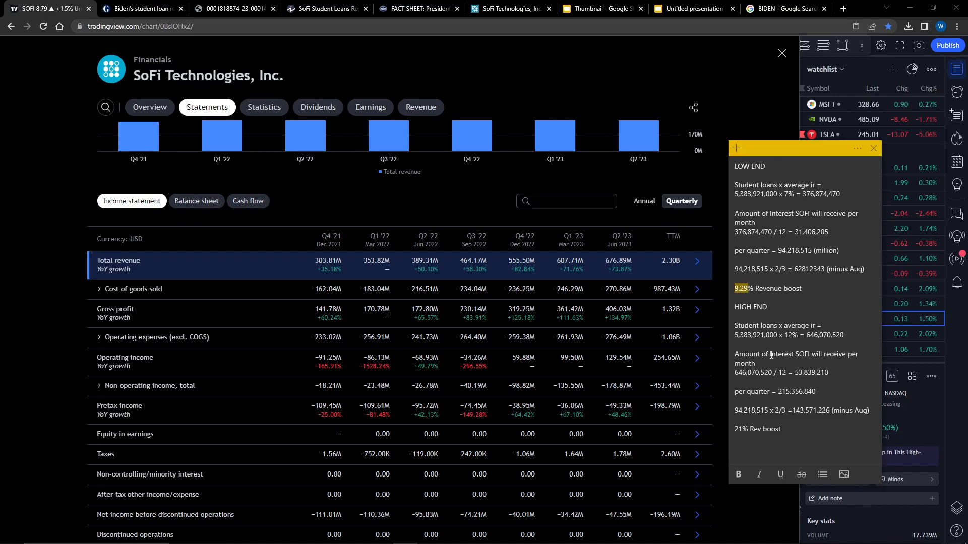
{"action": "left_click", "coordinate": [783, 54]}
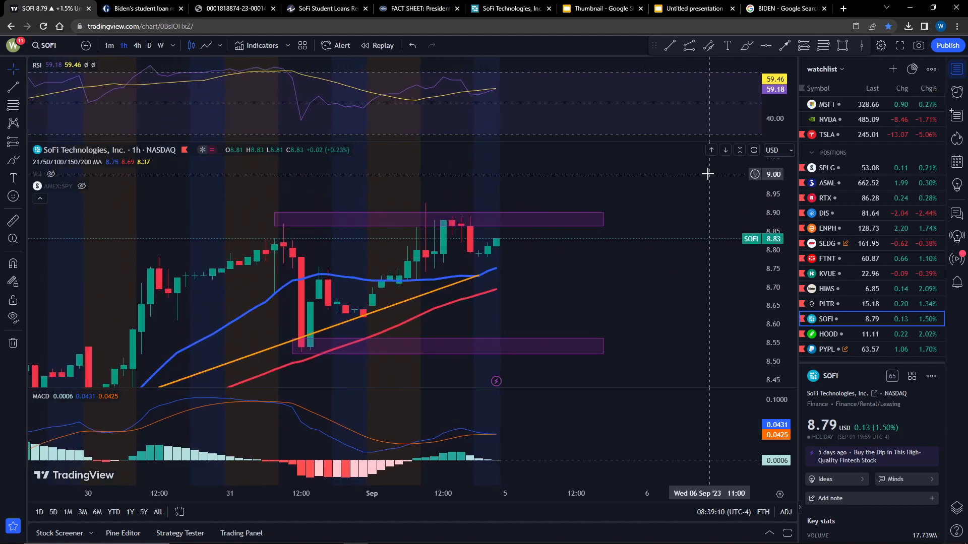
{"action": "mouse_move", "coordinate": [701, 179]}
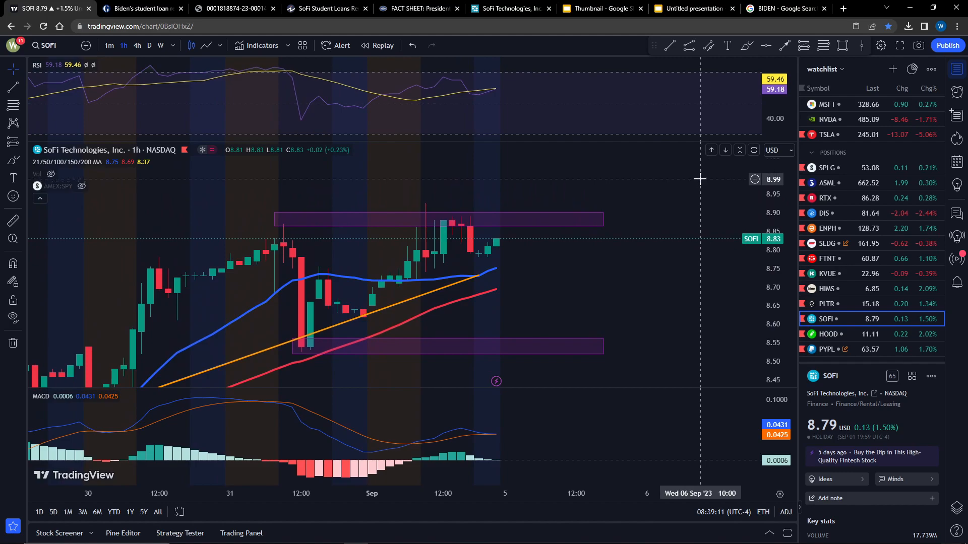
{"action": "mouse_move", "coordinate": [707, 173]}
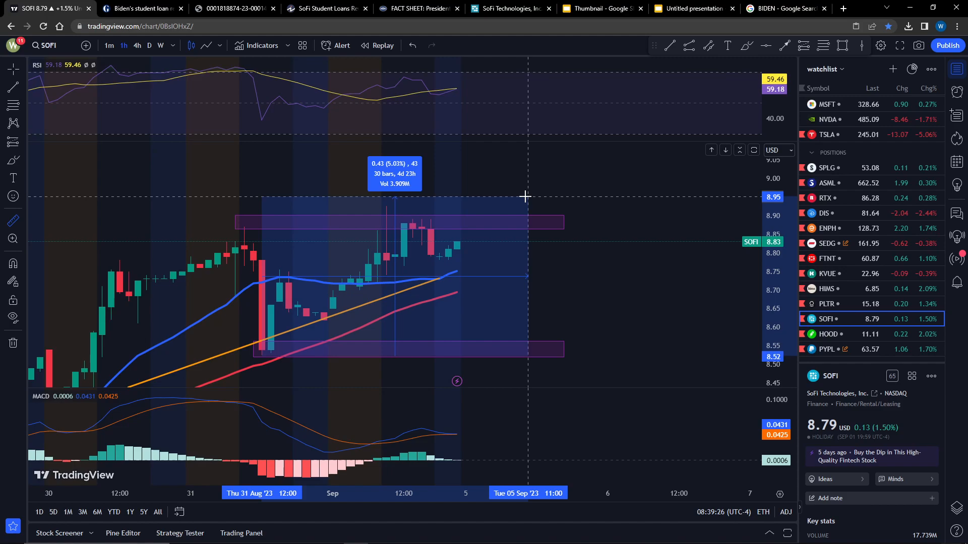
{"action": "mouse_move", "coordinate": [526, 198]}
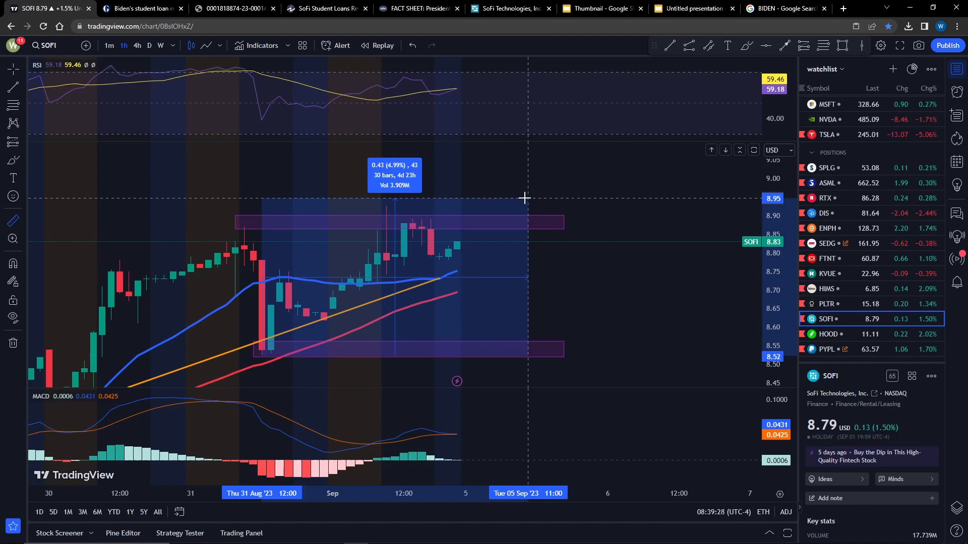
{"action": "mouse_move", "coordinate": [524, 197]}
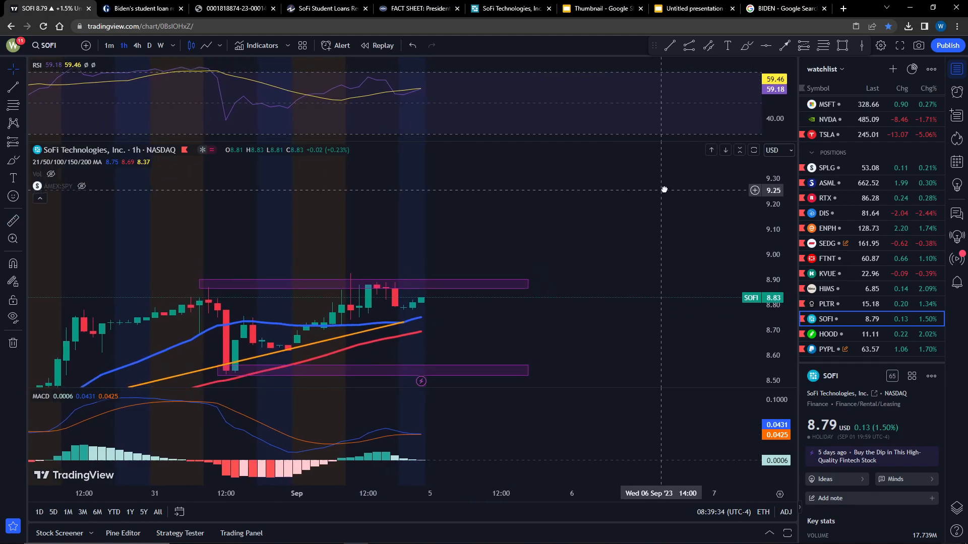
{"action": "mouse_move", "coordinate": [13, 221]}
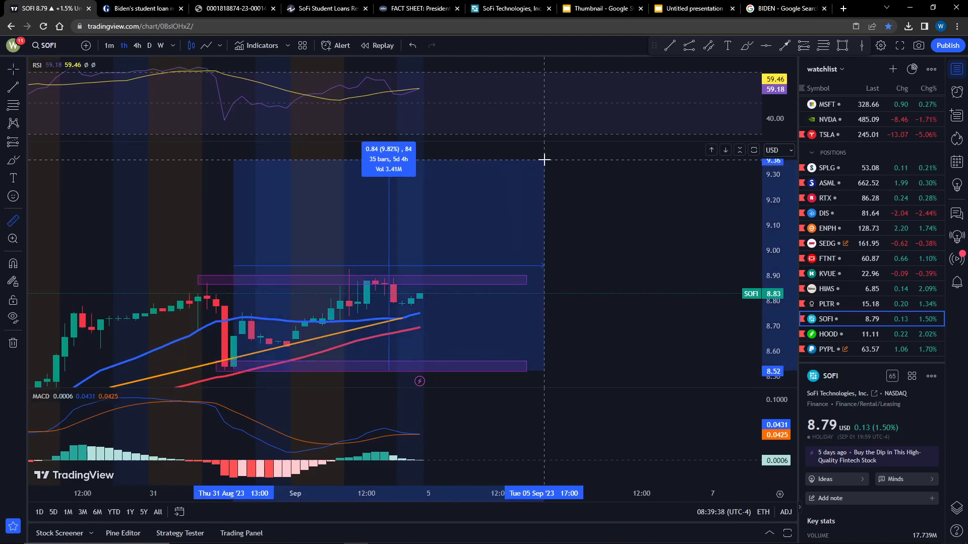
{"action": "mouse_move", "coordinate": [560, 159]}
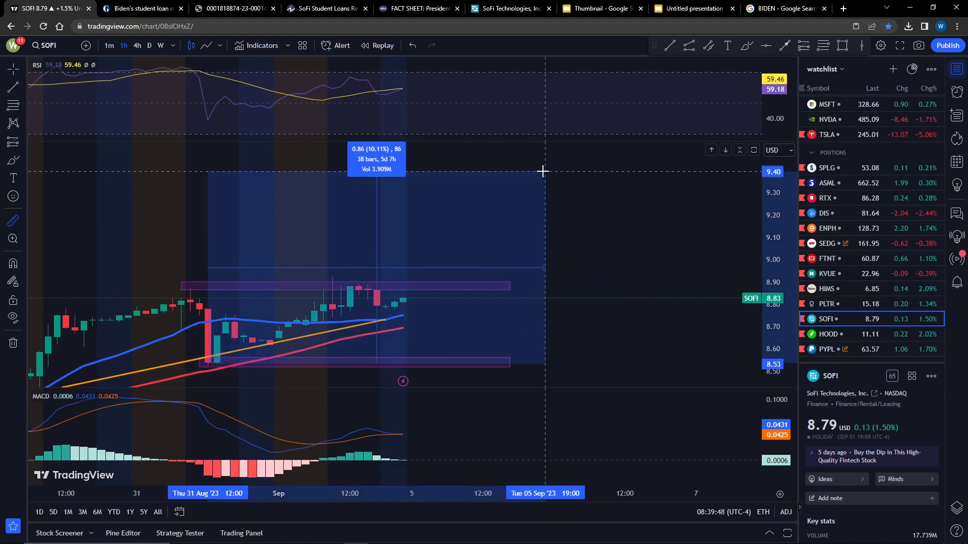
{"action": "mouse_move", "coordinate": [546, 171]}
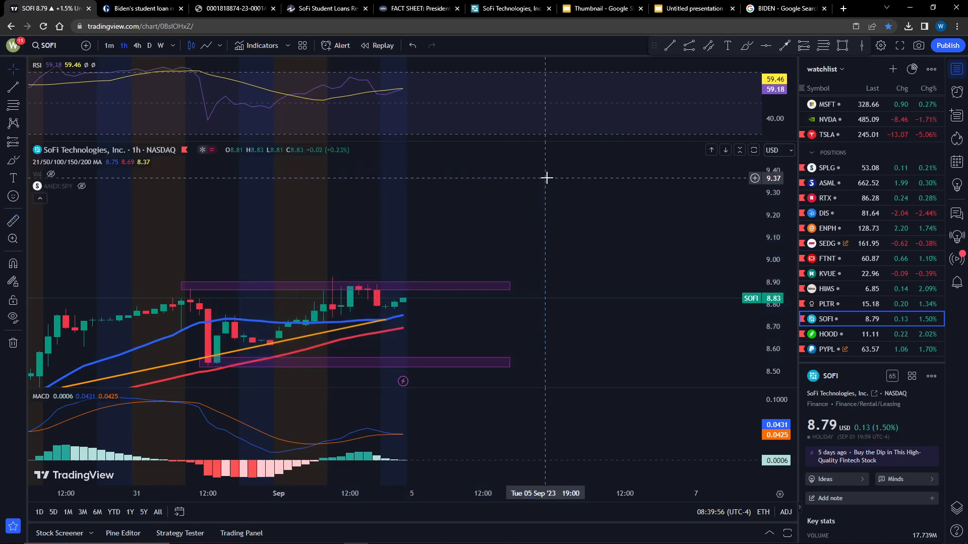
{"action": "mouse_move", "coordinate": [574, 171]}
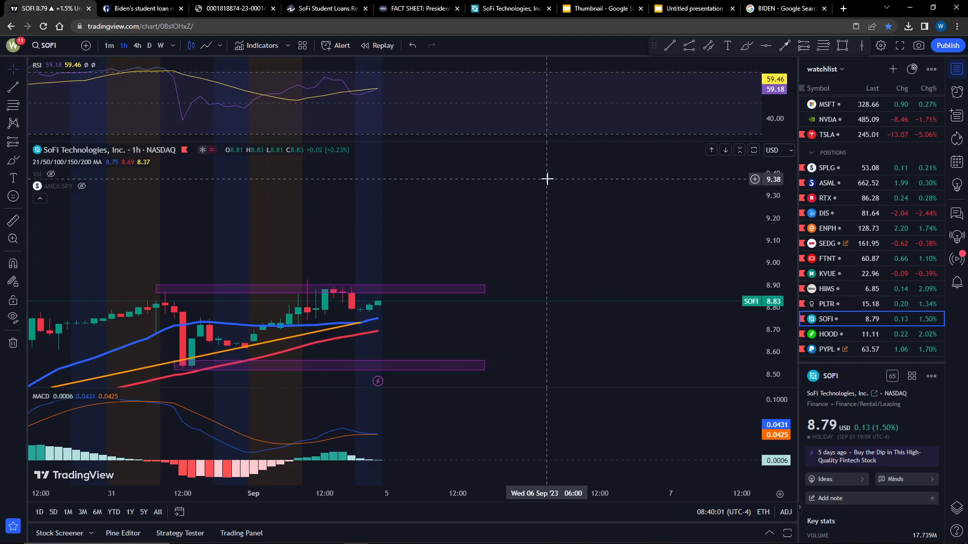
{"action": "mouse_move", "coordinate": [546, 184]}
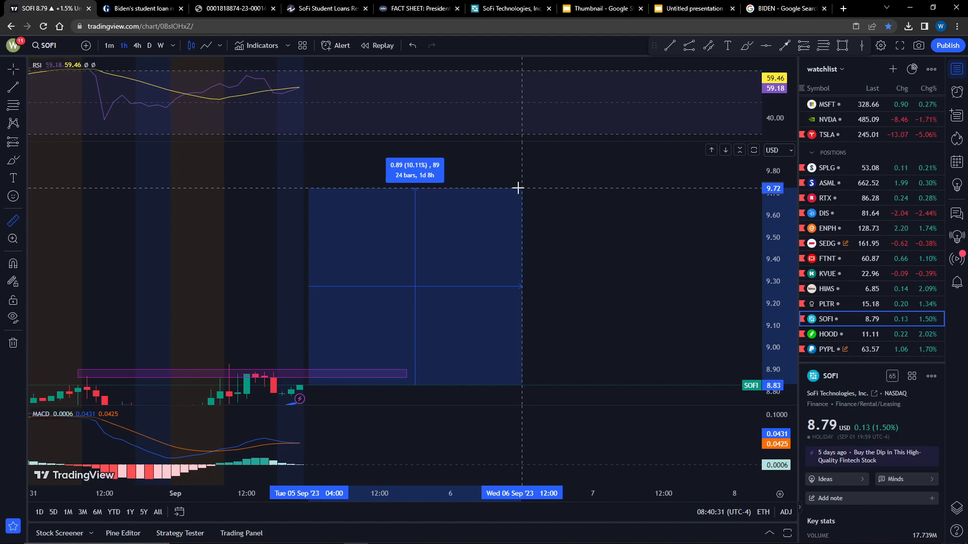
{"action": "mouse_move", "coordinate": [524, 192]}
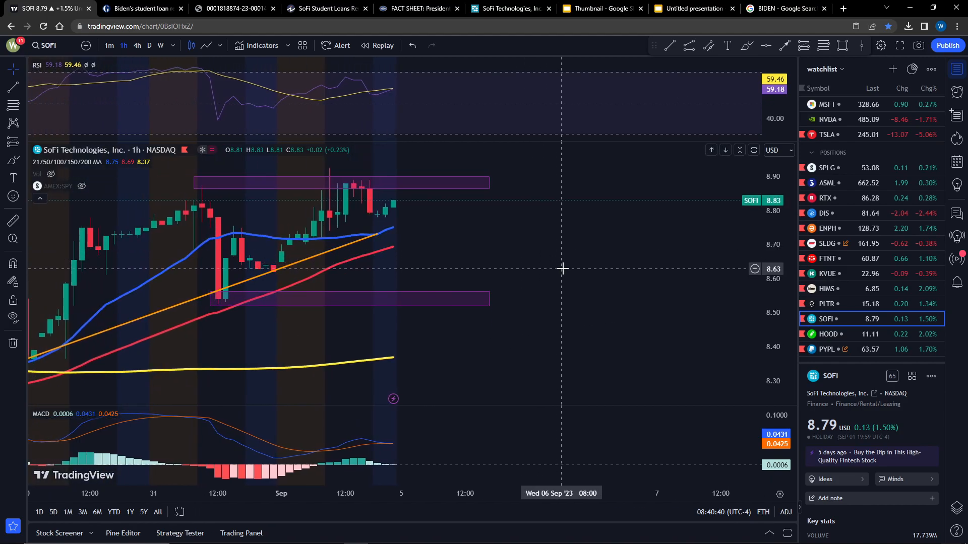
{"action": "mouse_move", "coordinate": [568, 289]}
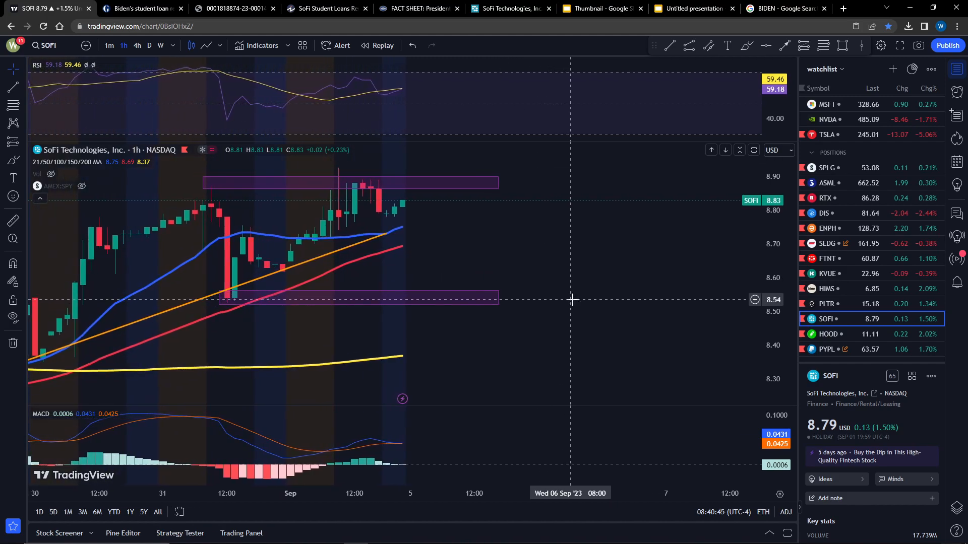
{"action": "mouse_move", "coordinate": [607, 302]}
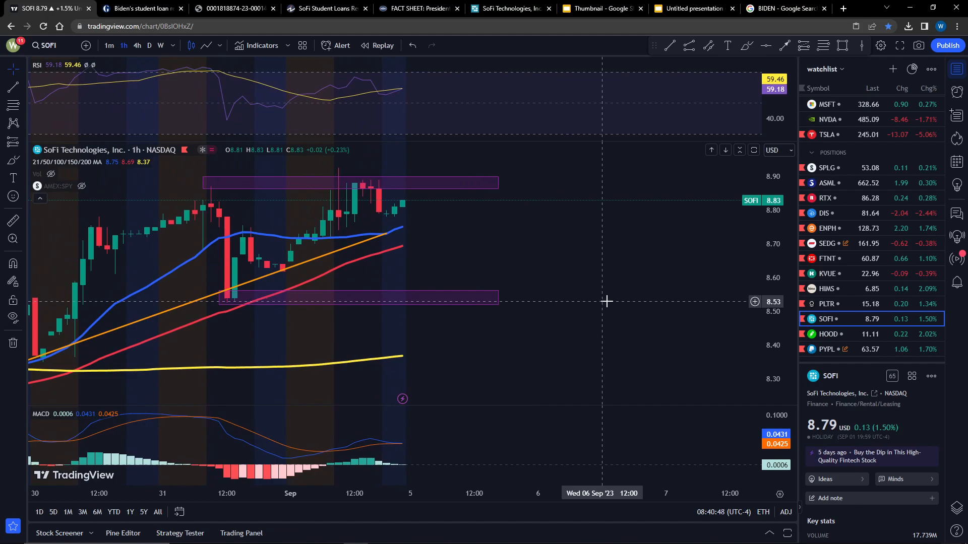
{"action": "mouse_move", "coordinate": [609, 297]}
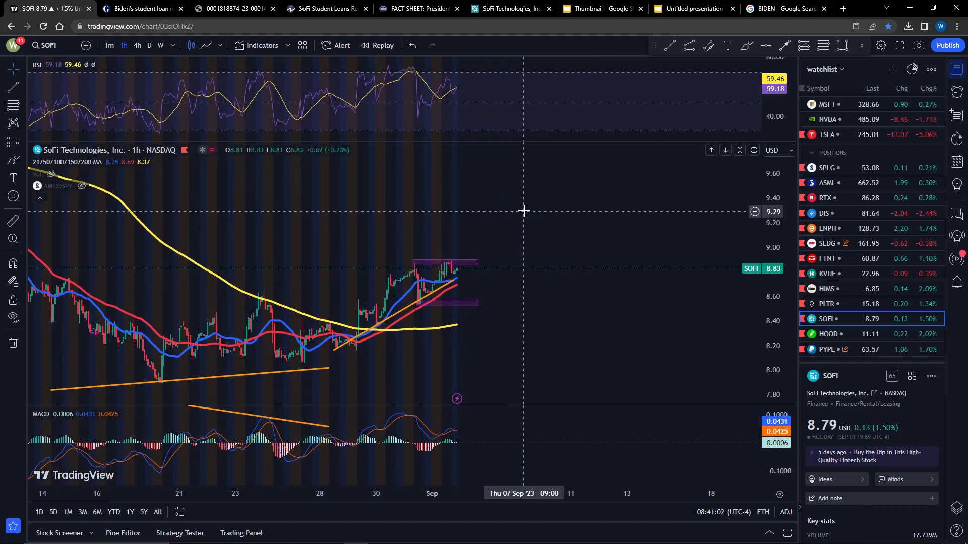
{"action": "mouse_move", "coordinate": [543, 213]}
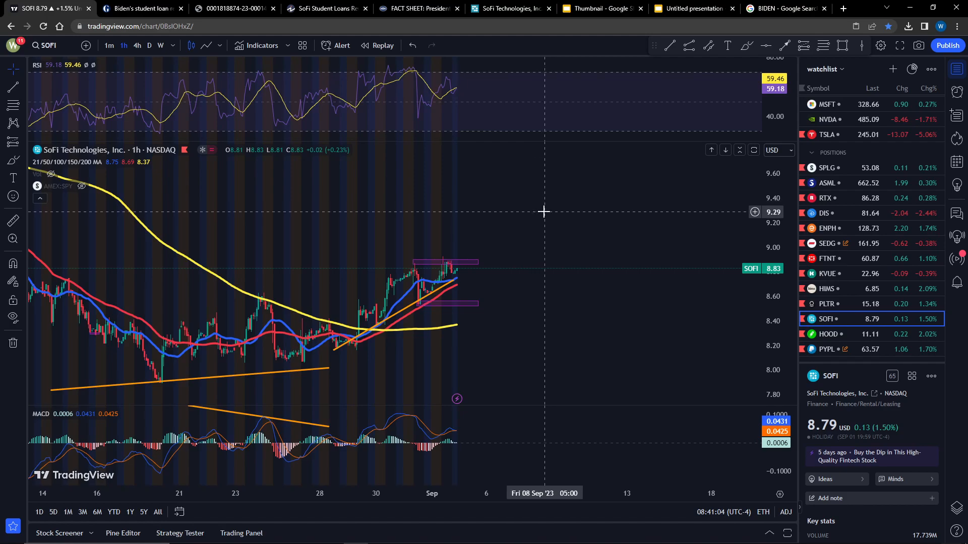
{"action": "mouse_move", "coordinate": [553, 206]}
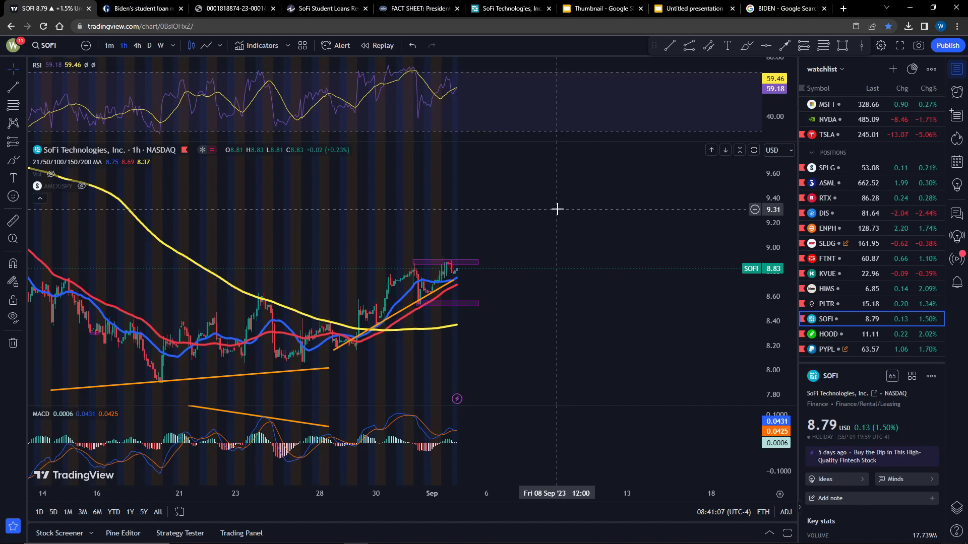
{"action": "mouse_move", "coordinate": [829, 334]}
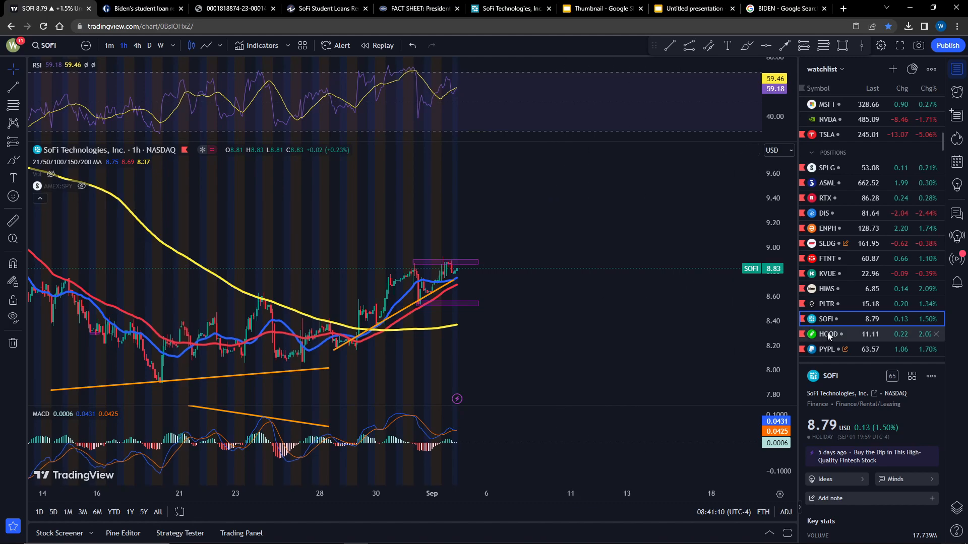
{"action": "mouse_move", "coordinate": [847, 348]}
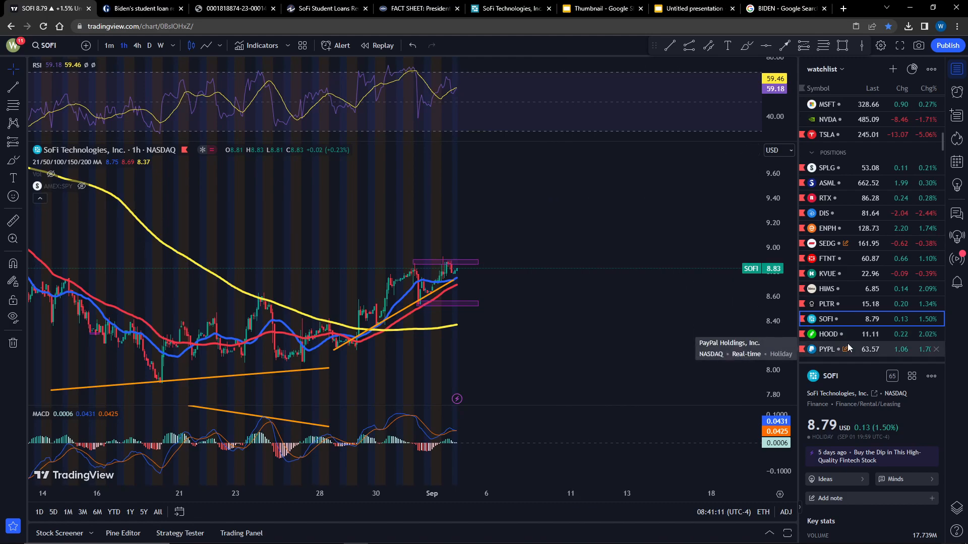
{"action": "mouse_move", "coordinate": [848, 341]}
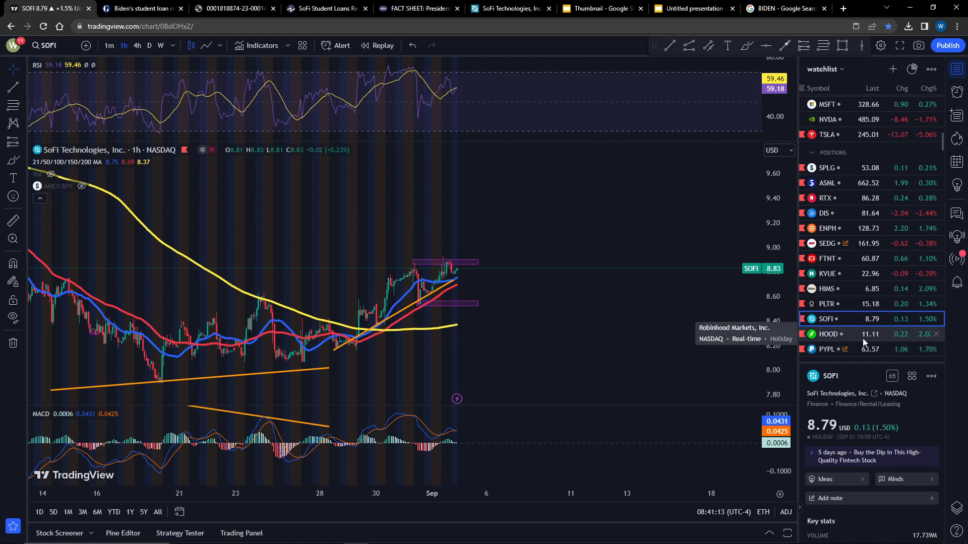
{"action": "mouse_move", "coordinate": [843, 350]}
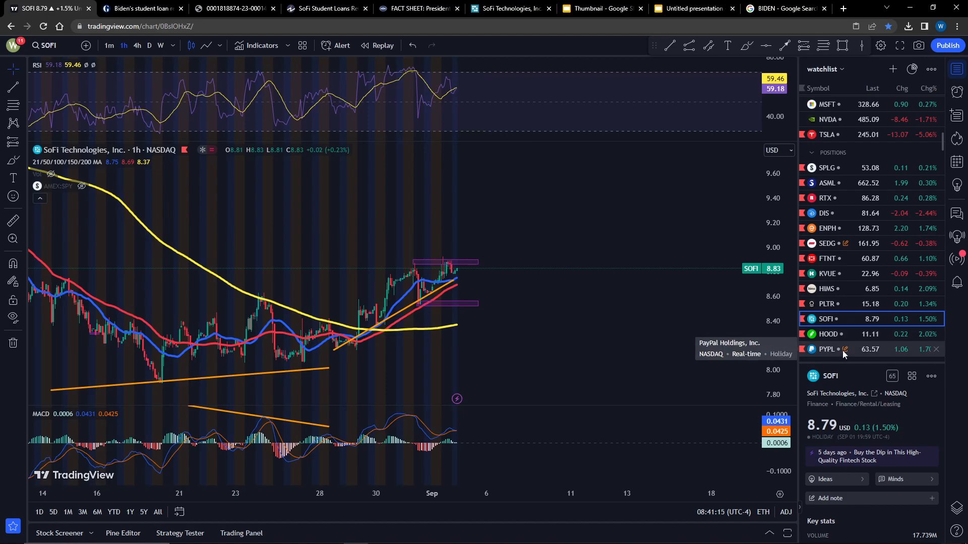
{"action": "mouse_move", "coordinate": [447, 364]}
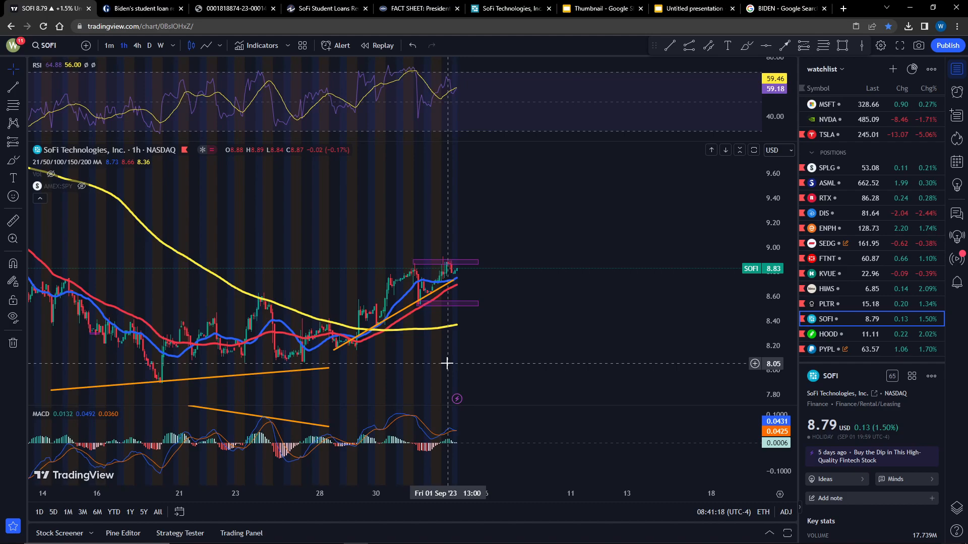
{"action": "mouse_move", "coordinate": [128, 381]}
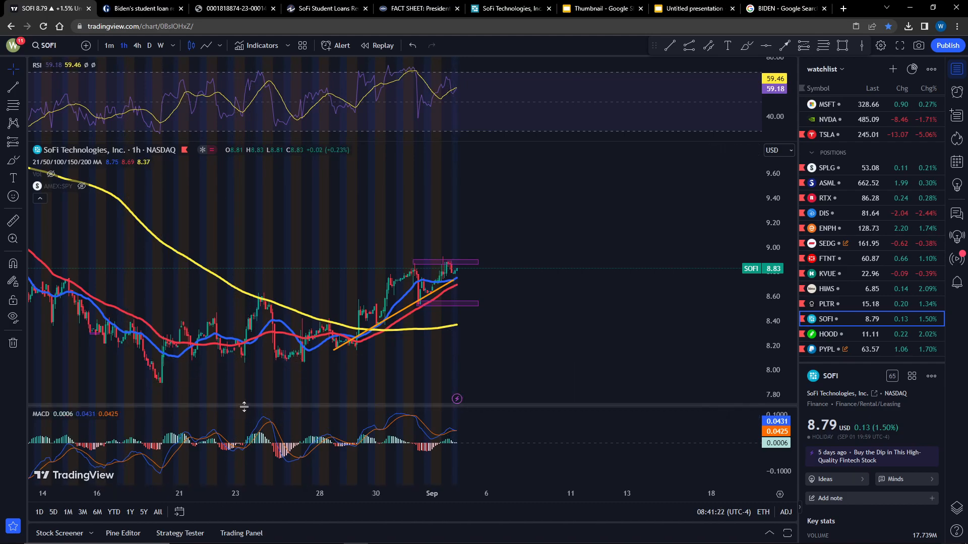
{"action": "mouse_move", "coordinate": [529, 319]}
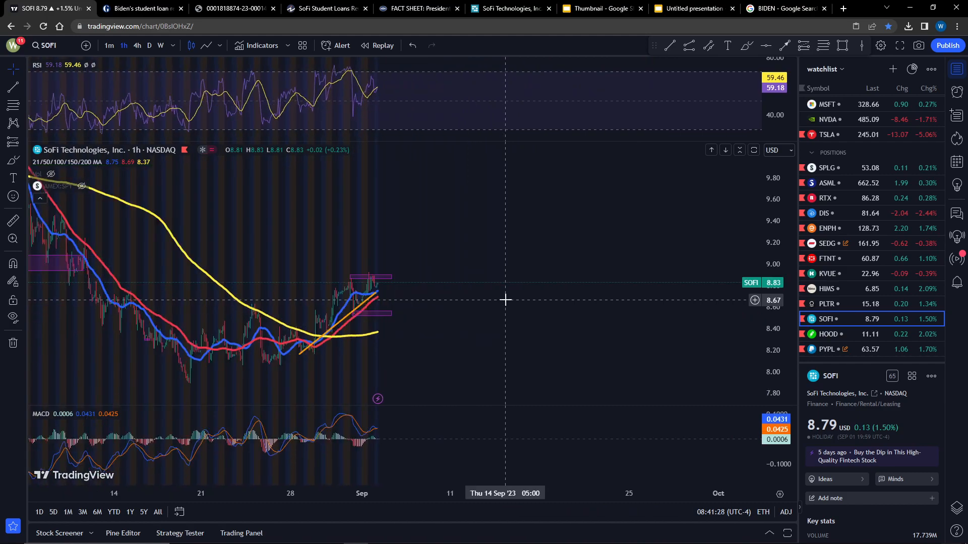
{"action": "mouse_move", "coordinate": [342, 327]}
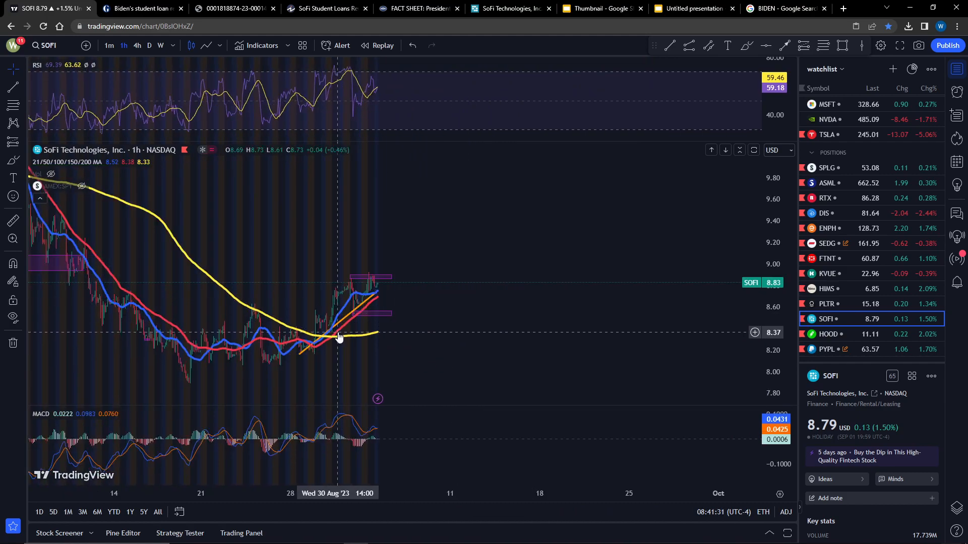
{"action": "mouse_move", "coordinate": [343, 334]}
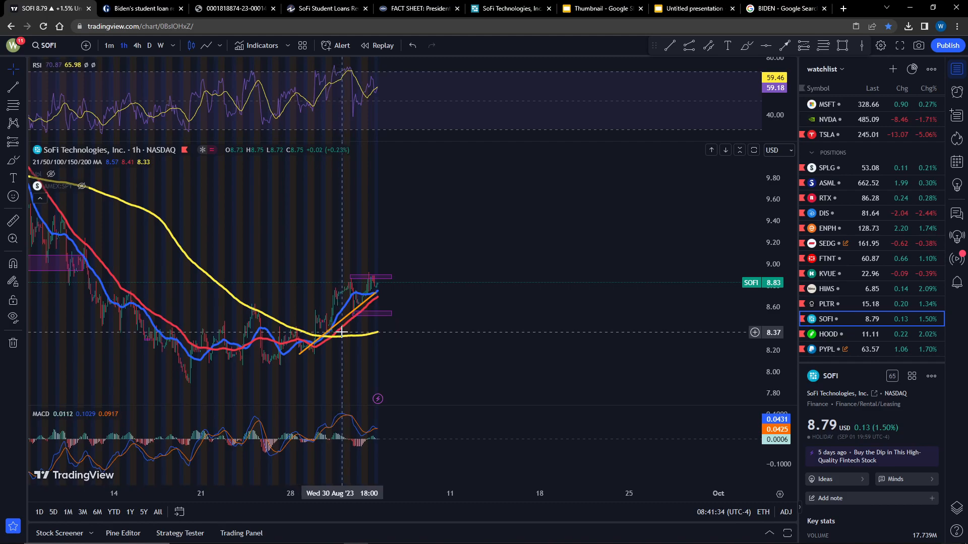
{"action": "mouse_move", "coordinate": [396, 322]}
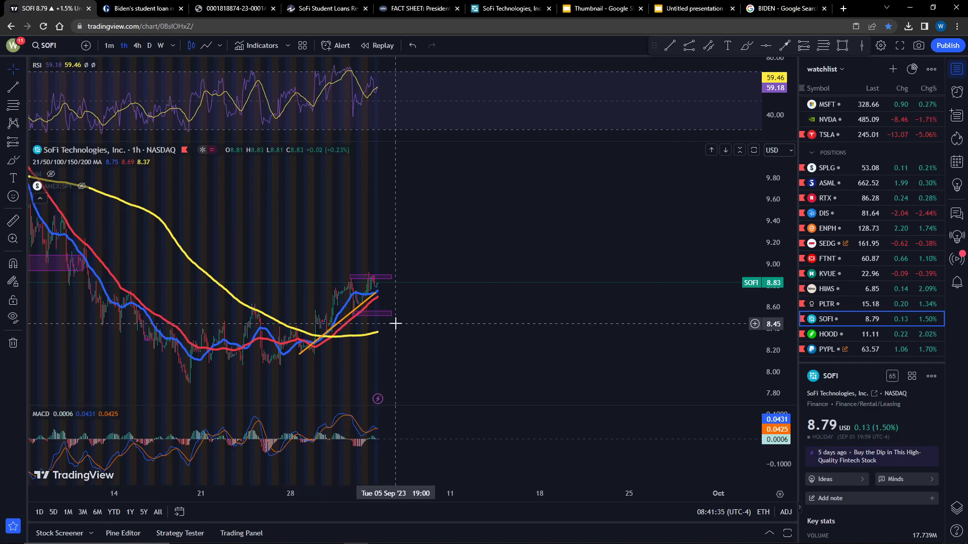